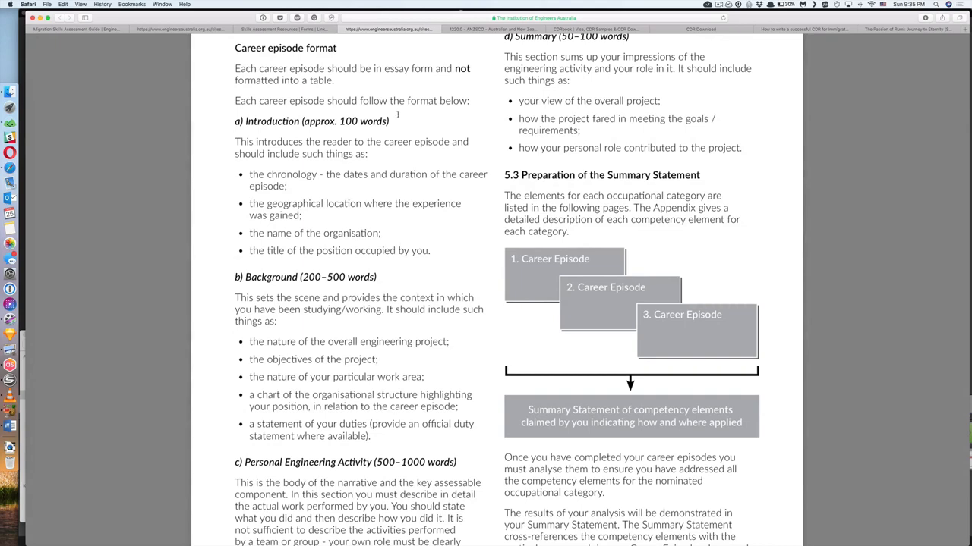
Step: Show the Career Episode 1 template at full page width and place the cursor after the CE1.1 label
{"action": "scroll", "scroll_direction": "up", "scroll_amount": 3}
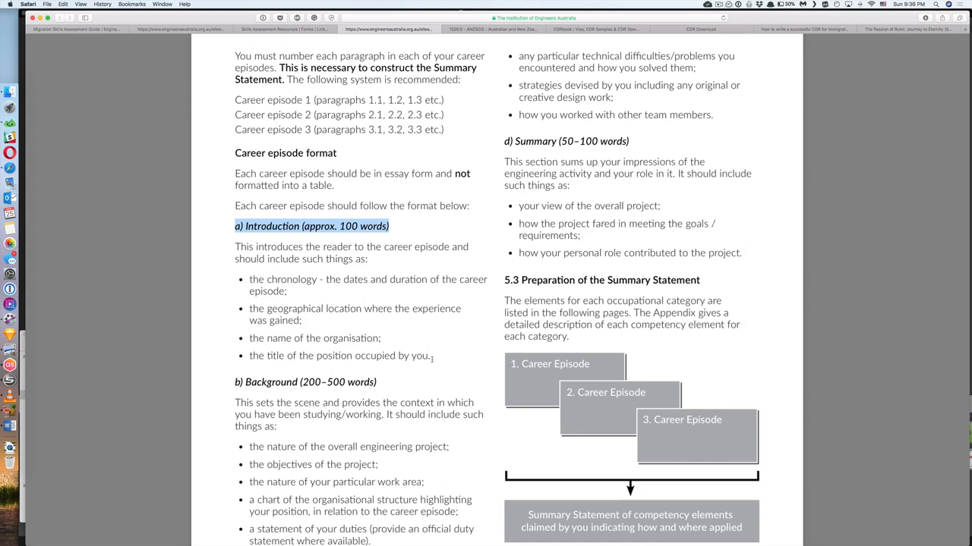
{"action": "mouse_move", "coordinate": [398, 352]}
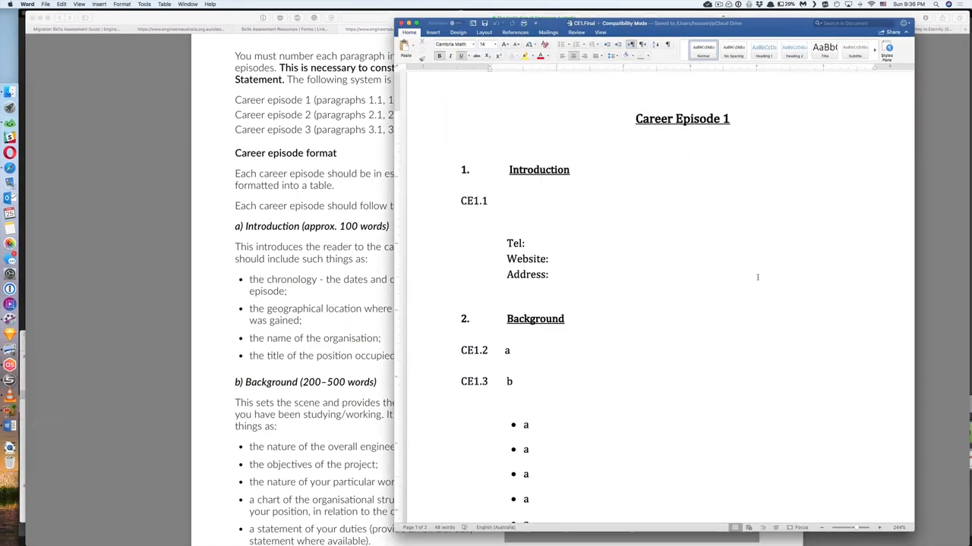
{"action": "left_click_drag", "start_coordinate": [873, 527], "coordinate": [856, 528]}
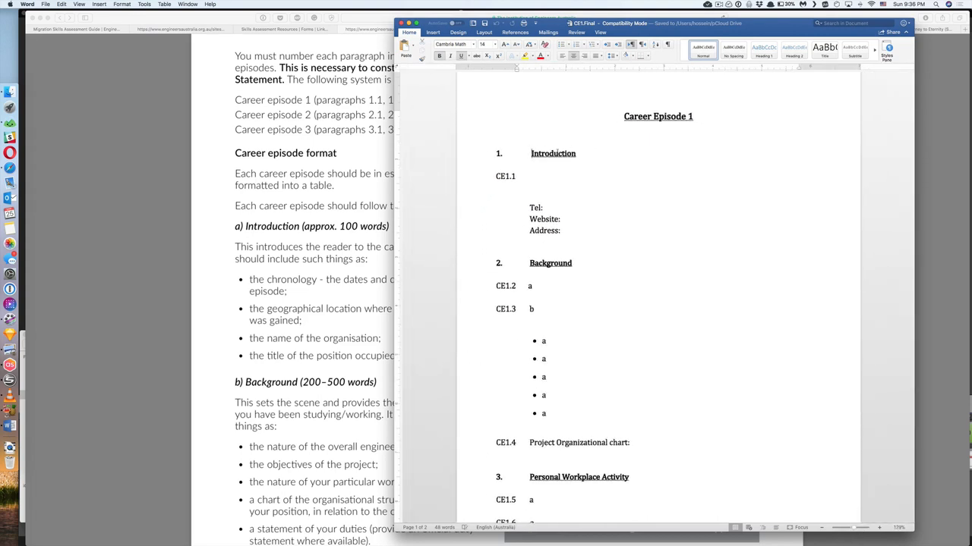
{"action": "double_click", "coordinate": [549, 263]}
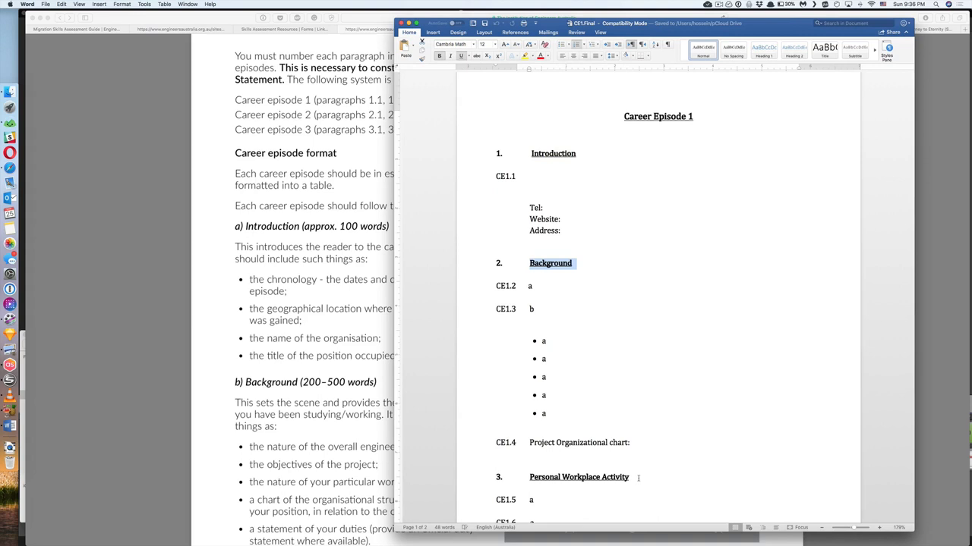
{"action": "scroll", "scroll_direction": "down", "scroll_amount": 3}
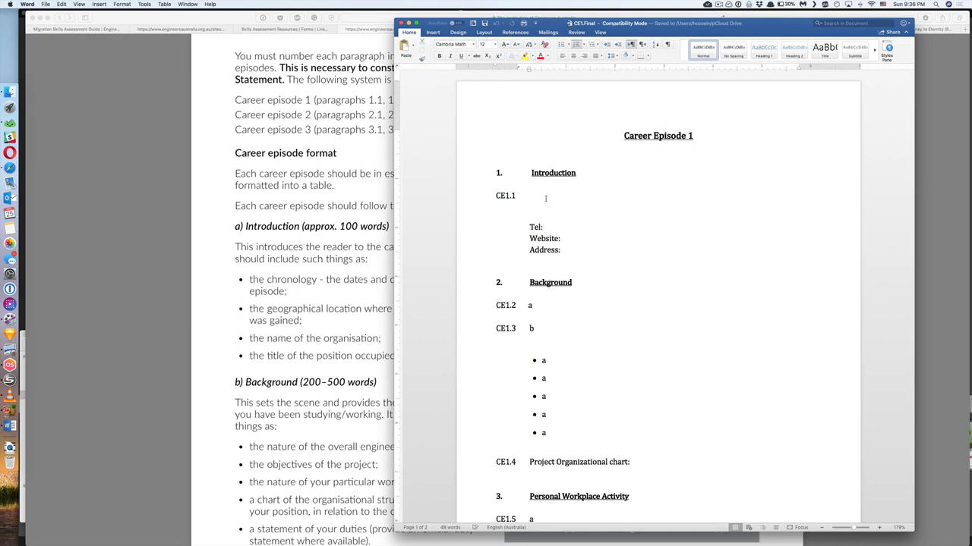
{"action": "left_click", "coordinate": [545, 196]}
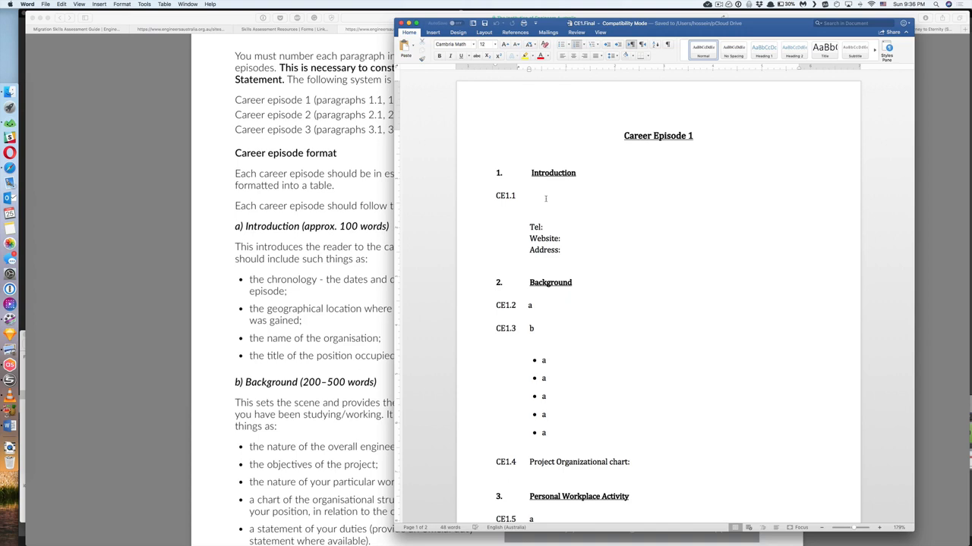
{"action": "left_click", "coordinate": [531, 196]}
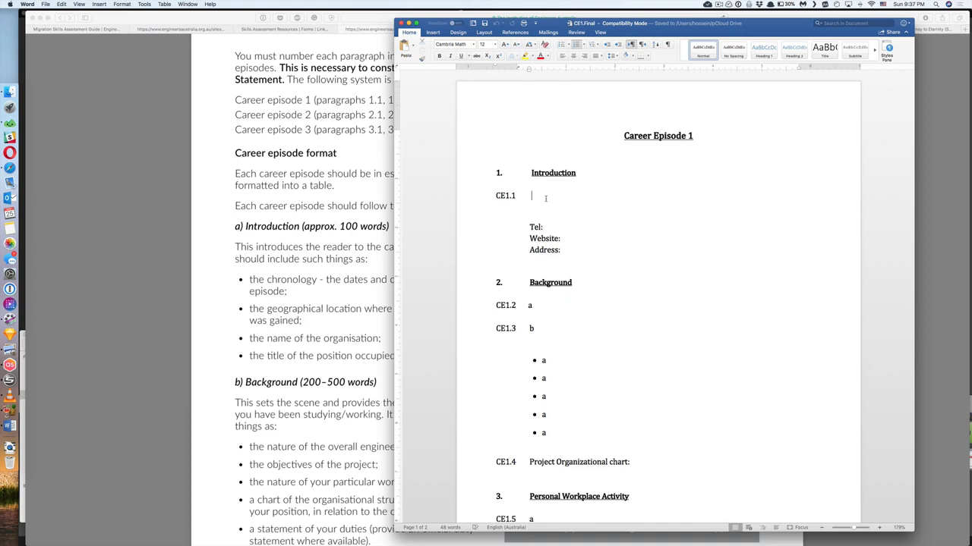
Step: Write that the first career episode demonstrates knowledge in designing and sizing a control valve on a feed line
{"action": "type", "text": "In my first career episode, I would like to"}
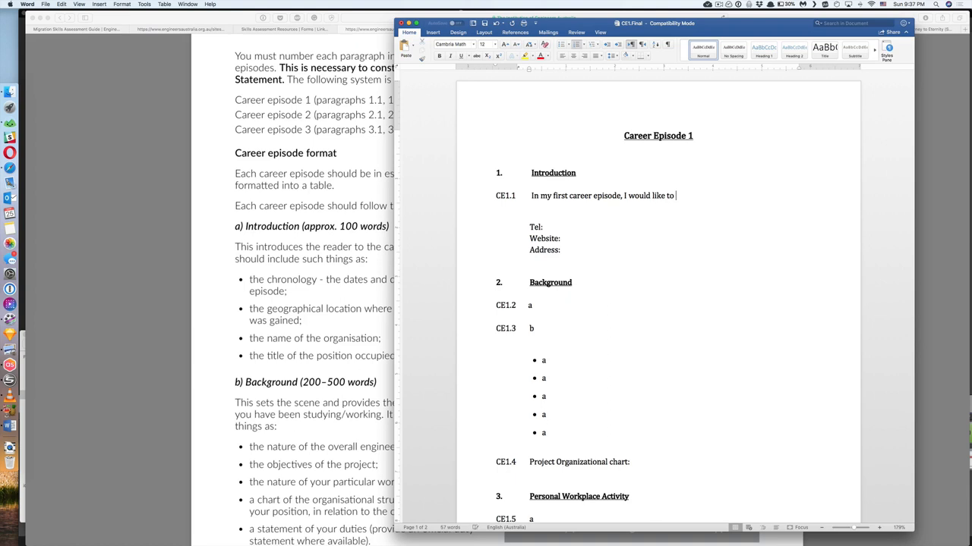
{"action": "type", "text": "demonstrate my"}
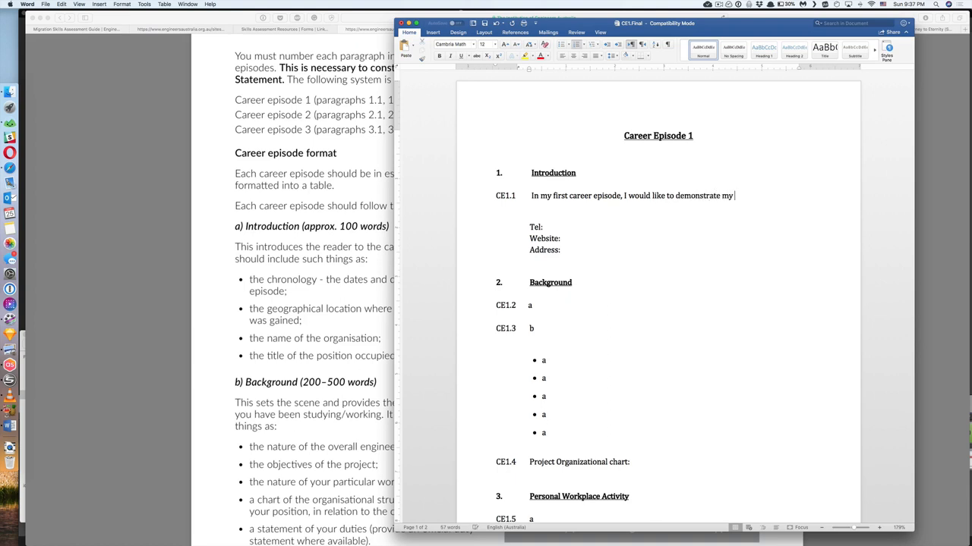
{"action": "type", "text": "knowledge and engineering skills in a design"}
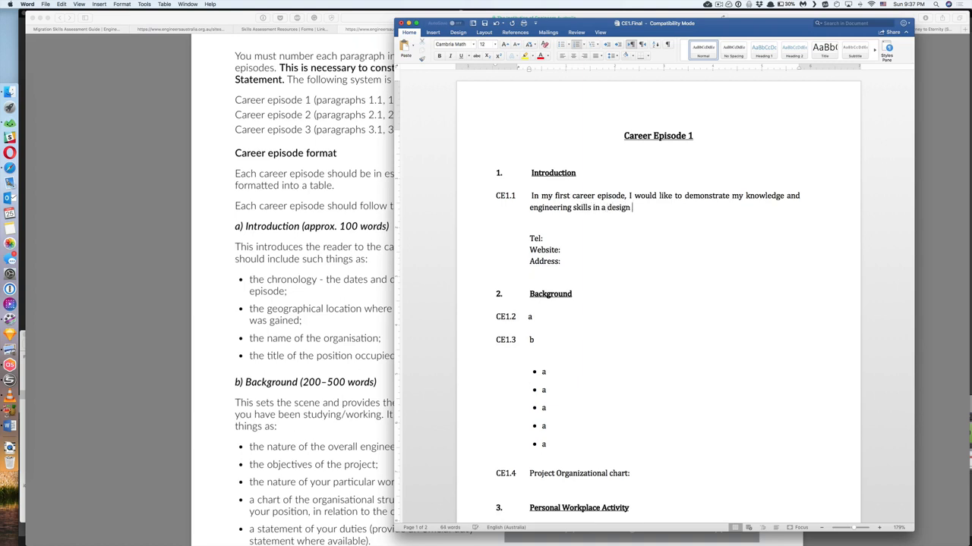
{"action": "type", "text": "and sizing of one c"}
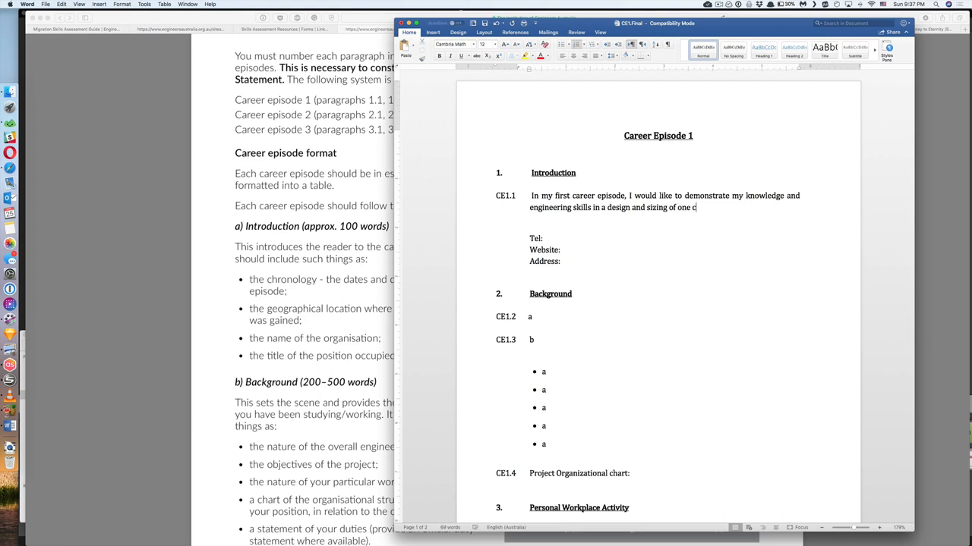
{"action": "type", "text": "ontrol valve"}
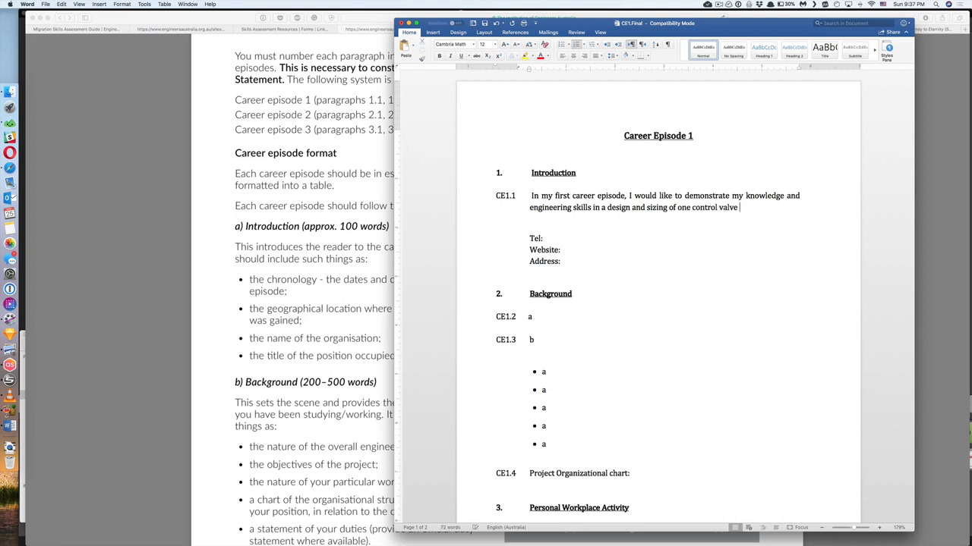
{"action": "type", "text": "on a feed lin"}
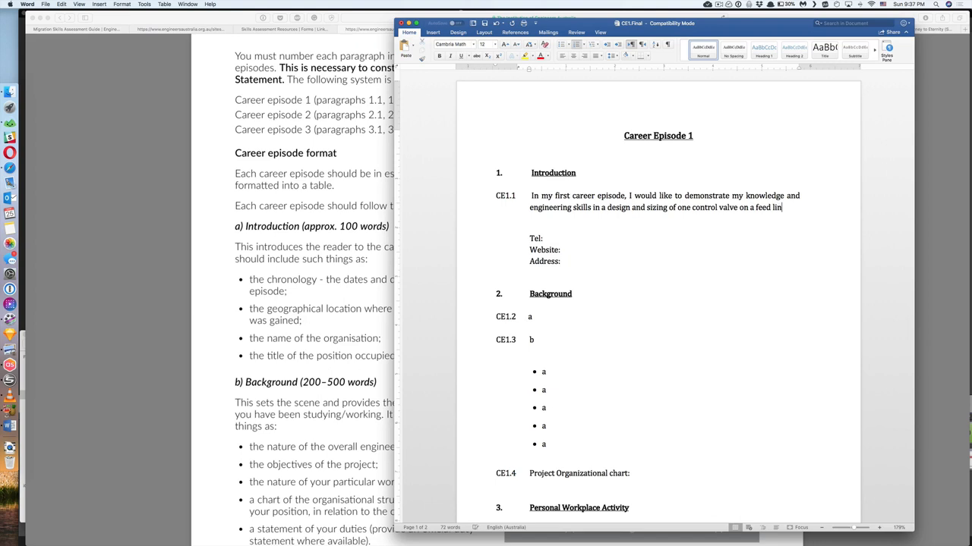
{"action": "type", "text": "e. I"}
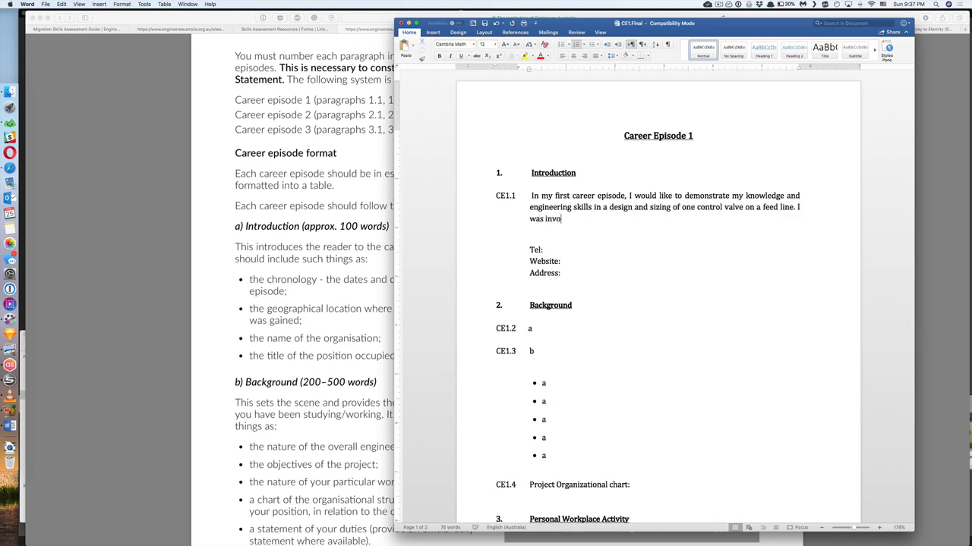
Step: Add the role in the project and that work started January 20th, 2012, running to September
{"action": "type", "text": "lved in this project as control and instrumentation engineer, and I"}
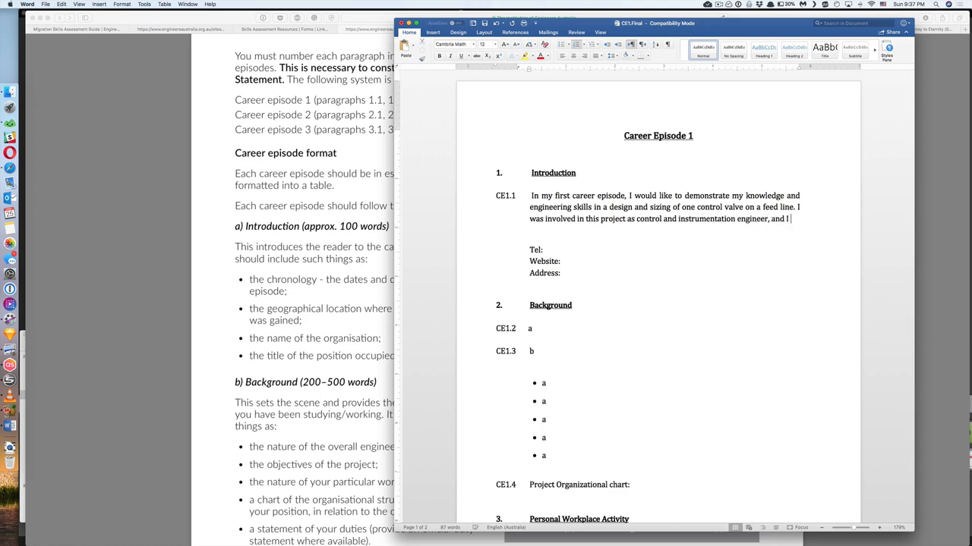
{"action": "type", "text": "started"}
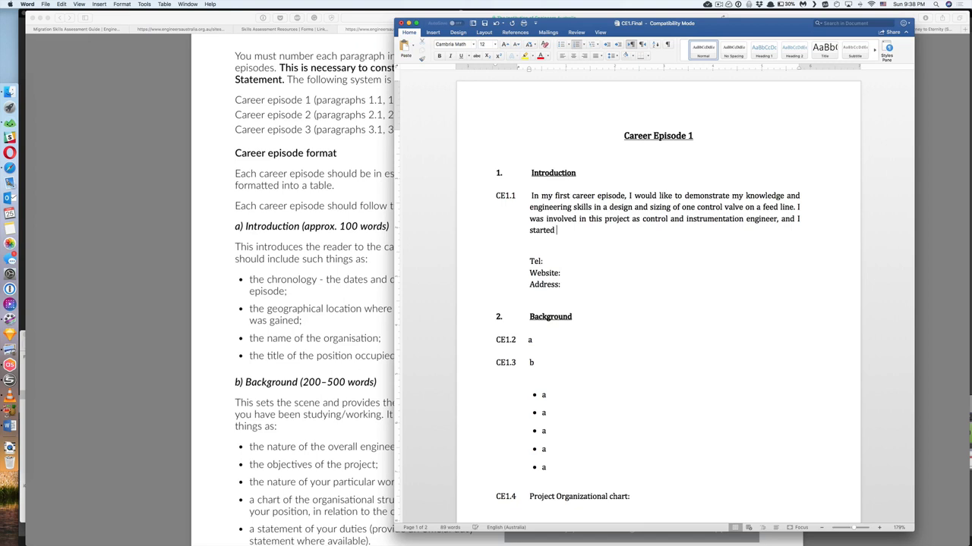
{"action": "type", "text": "working on the project from"}
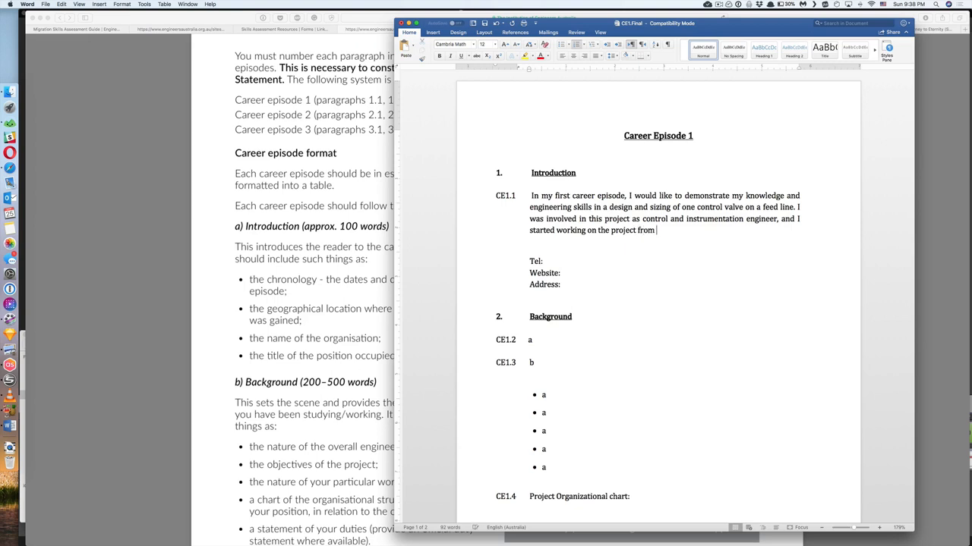
{"action": "type", "text": "January 20,"}
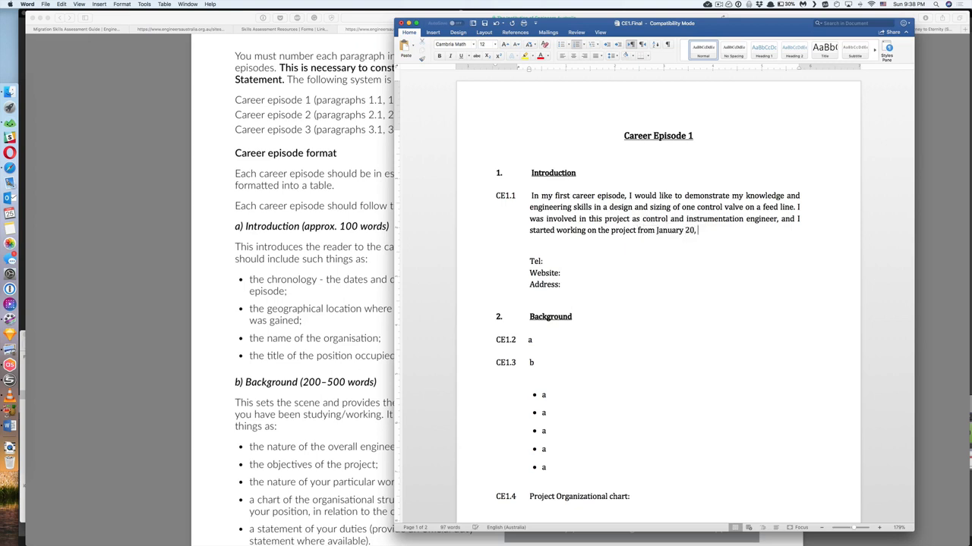
{"action": "type", "text": "th, 2"}
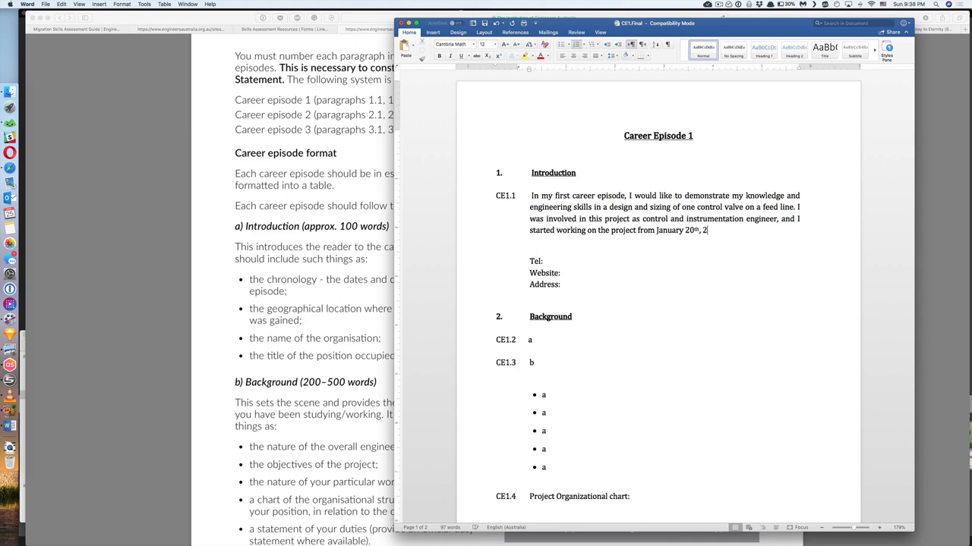
{"action": "type", "text": "012 to"}
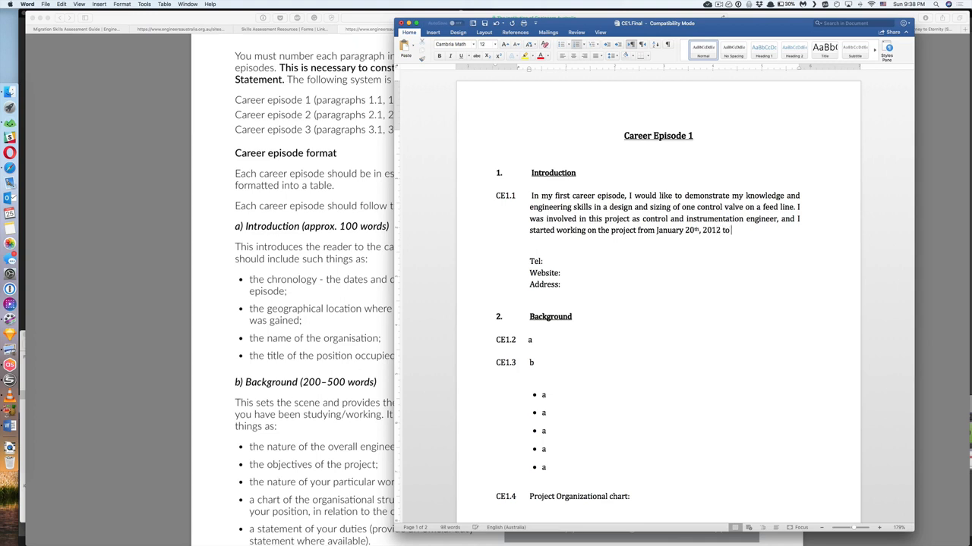
{"action": "type", "text": "Sepetermber"}
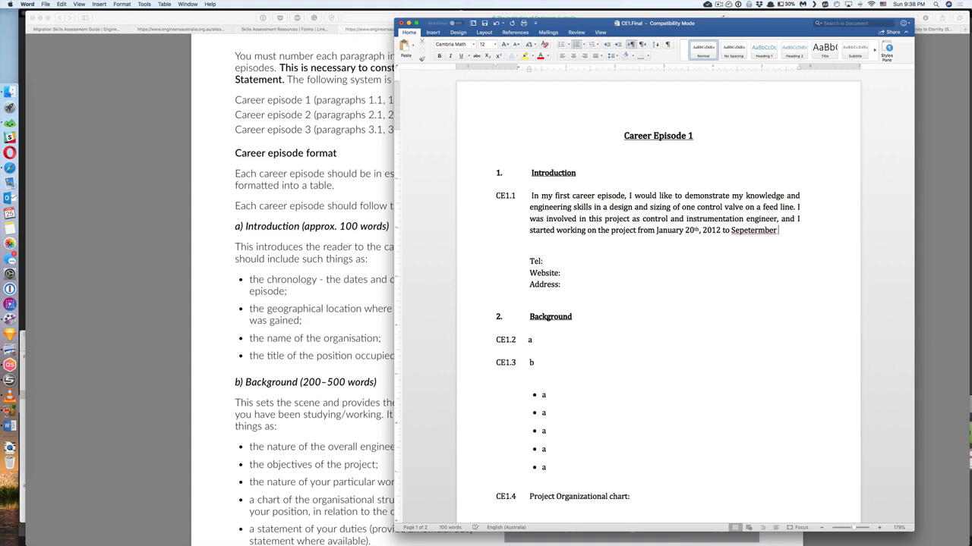
Step: Correct the misspelled month to September and complete the end date as September 8th, 2013
{"action": "right_click", "coordinate": [753, 230]}
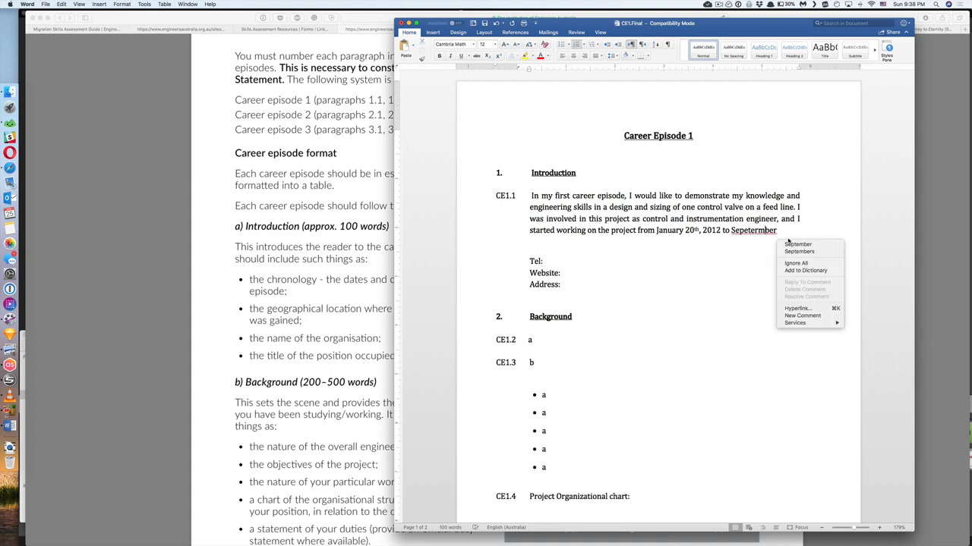
{"action": "left_click", "coordinate": [797, 243]}
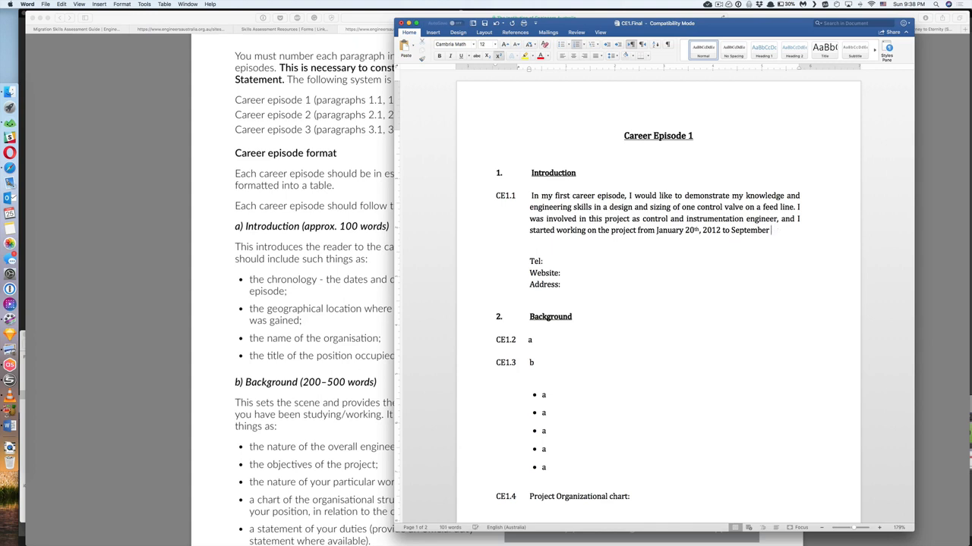
{"action": "type", "text": "8th,"}
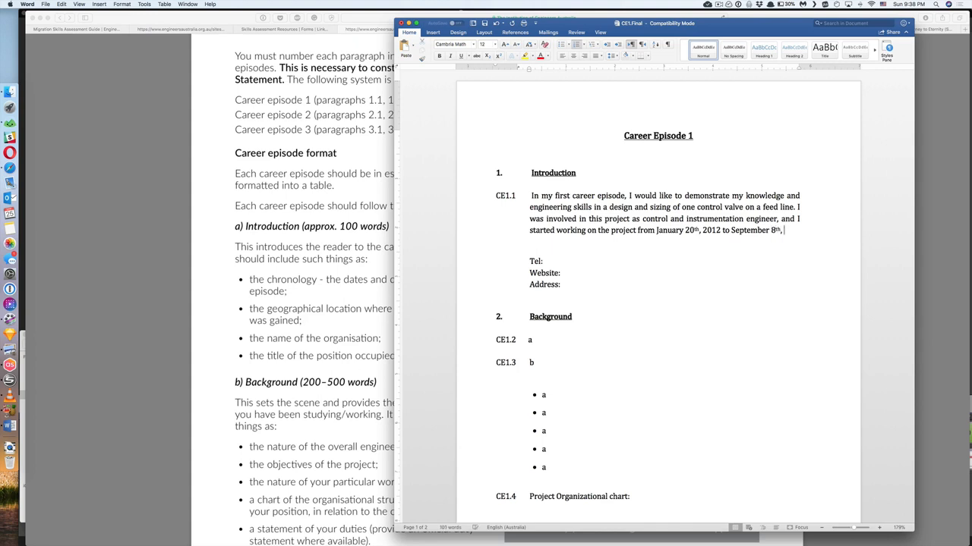
{"action": "type", "text": "2013."}
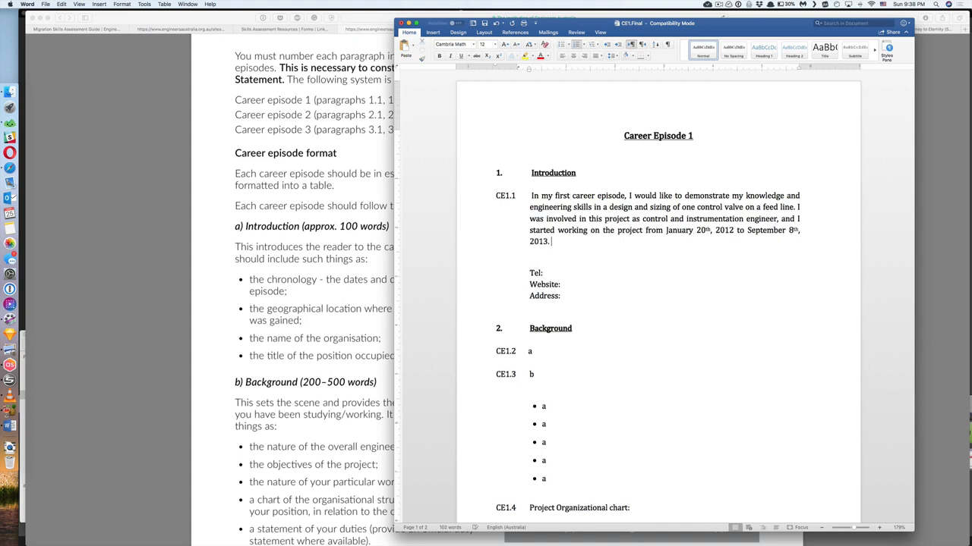
Step: Add the sentence locating the project in Shiraz City, Iran at Shiraz Petrochemical facility
{"action": "type", "text": "The project was located in"}
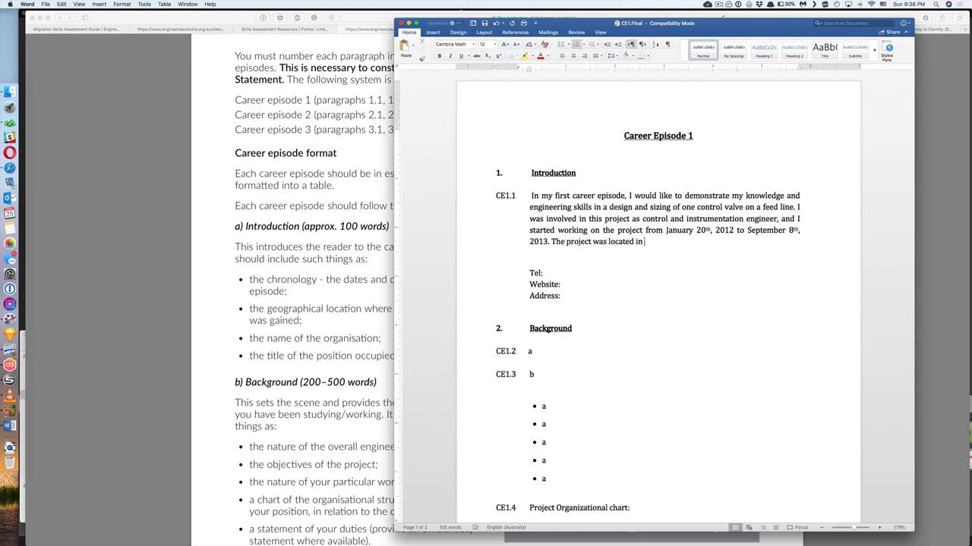
{"action": "type", "text": "Shiraz Cit"}
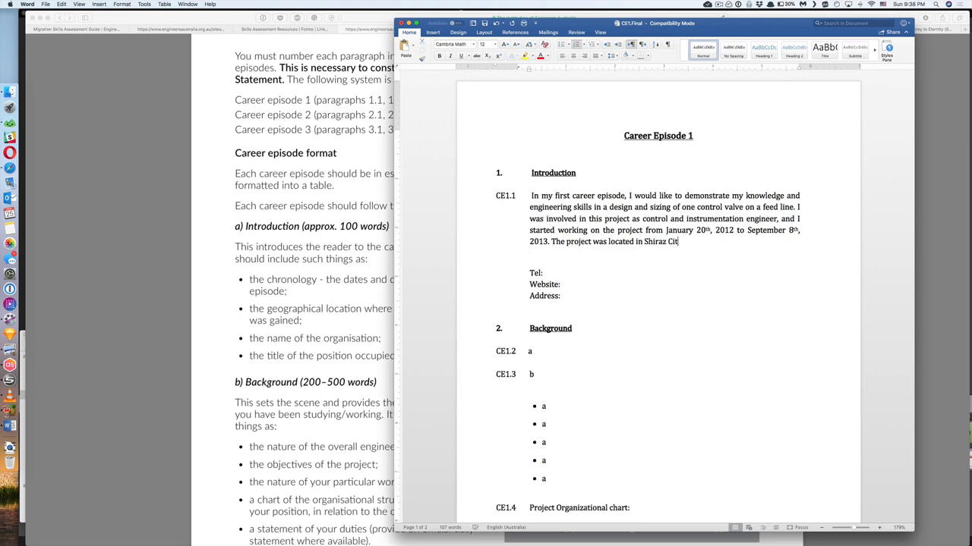
{"action": "type", "text": "y, I"}
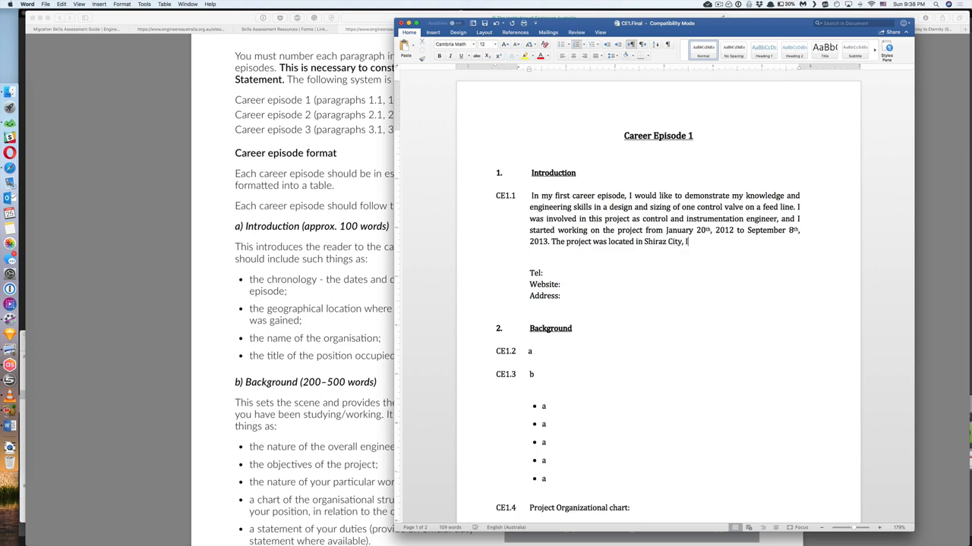
{"action": "type", "text": "Iran in p"}
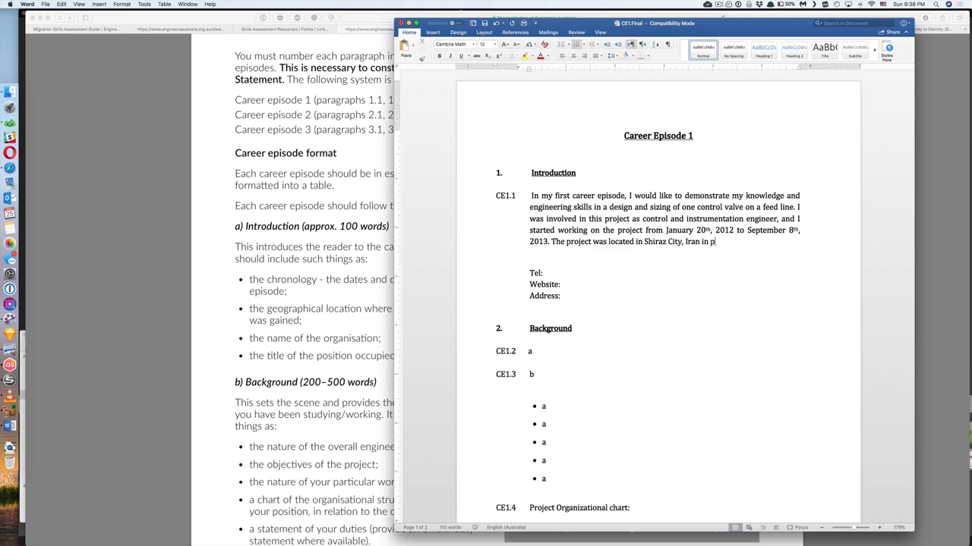
{"action": "type", "text": "Shiraz"}
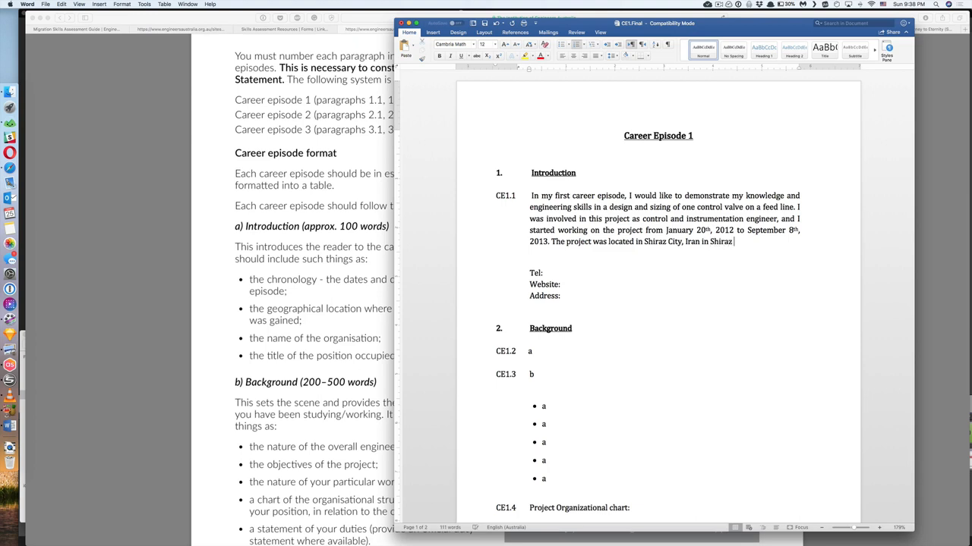
{"action": "type", "text": "Petrochemical"}
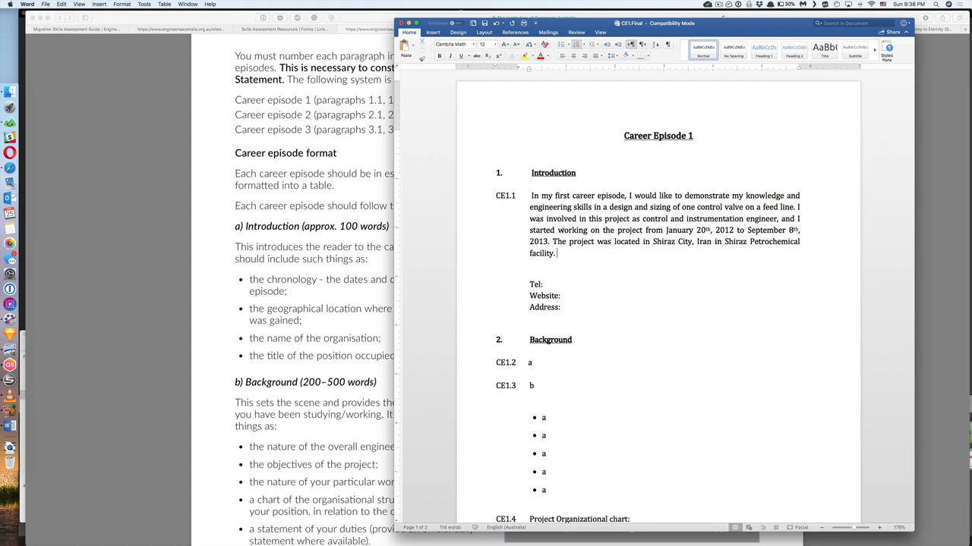
Step: Select the CE1.1 design, role, date and location phrases for red colouring, then position after 'facility.' for the CE1.2 line
{"action": "left_click_drag", "start_coordinate": [531, 195], "coordinate": [555, 253]}
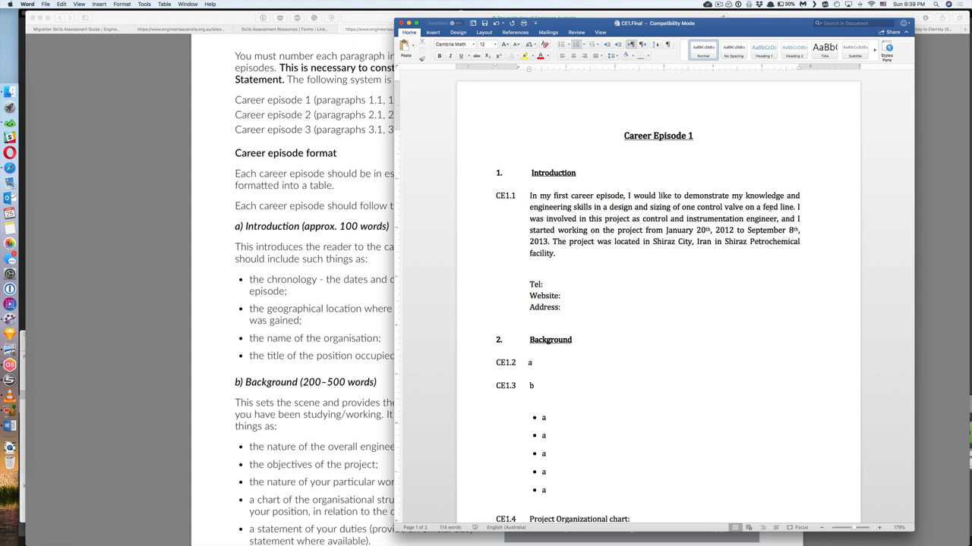
{"action": "left_click_drag", "start_coordinate": [634, 208], "coordinate": [793, 208]}
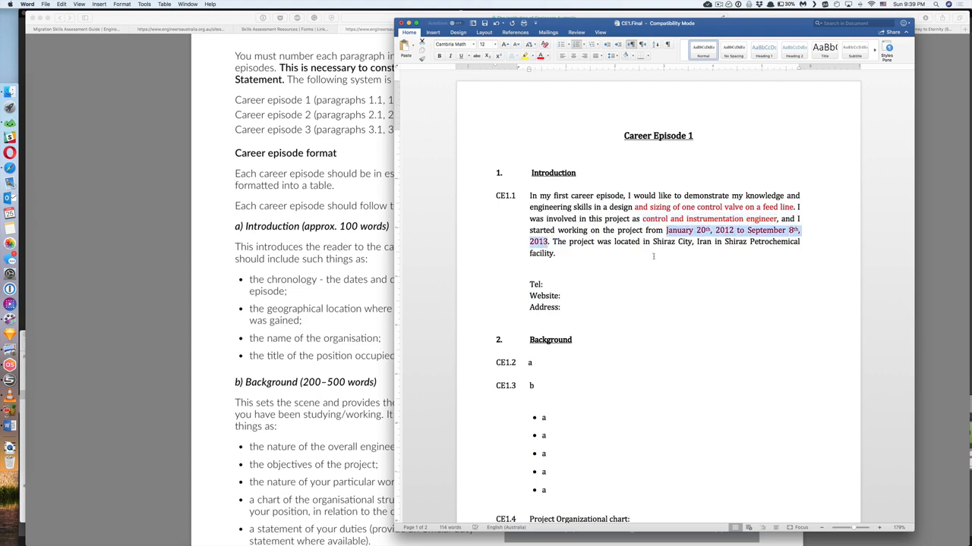
{"action": "left_click_drag", "start_coordinate": [652, 241], "coordinate": [800, 242]}
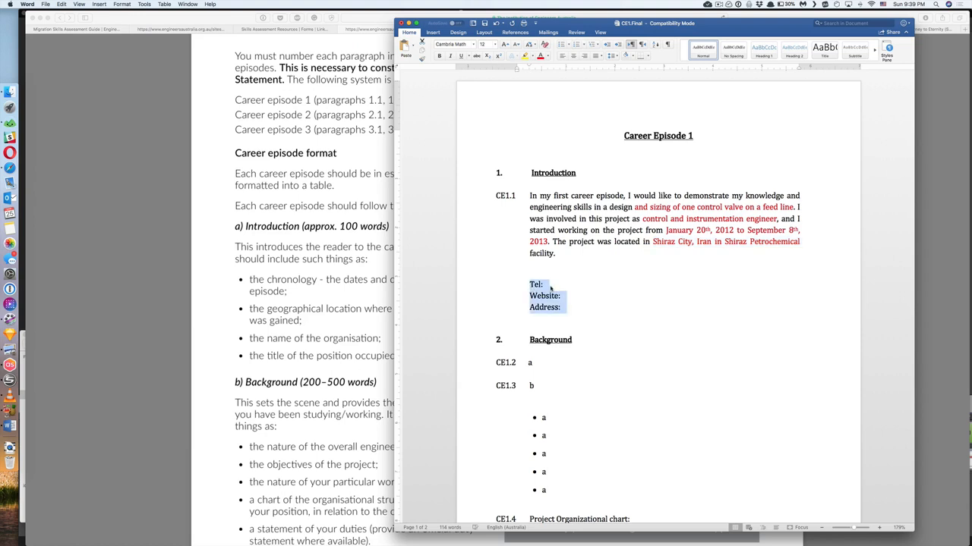
{"action": "left_click", "coordinate": [563, 307]}
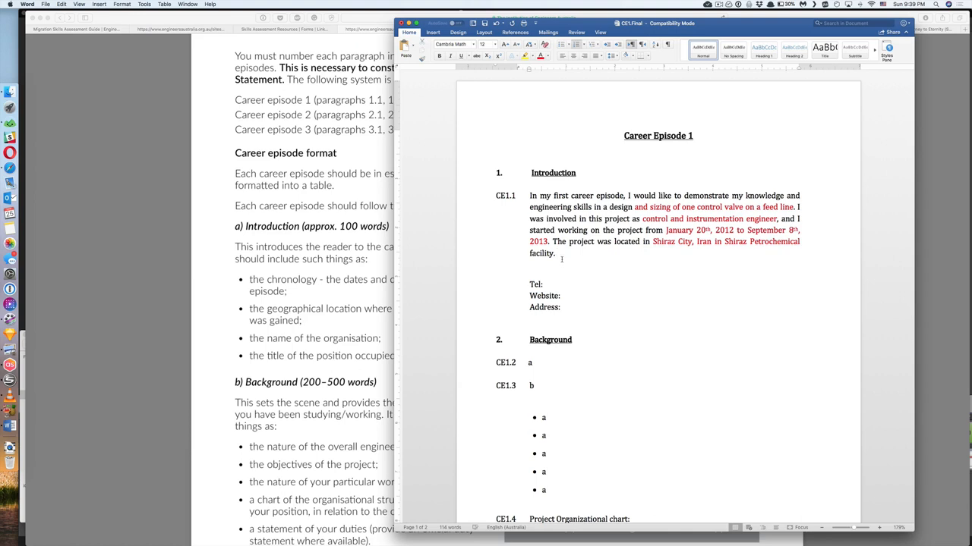
{"action": "left_click", "coordinate": [557, 253]}
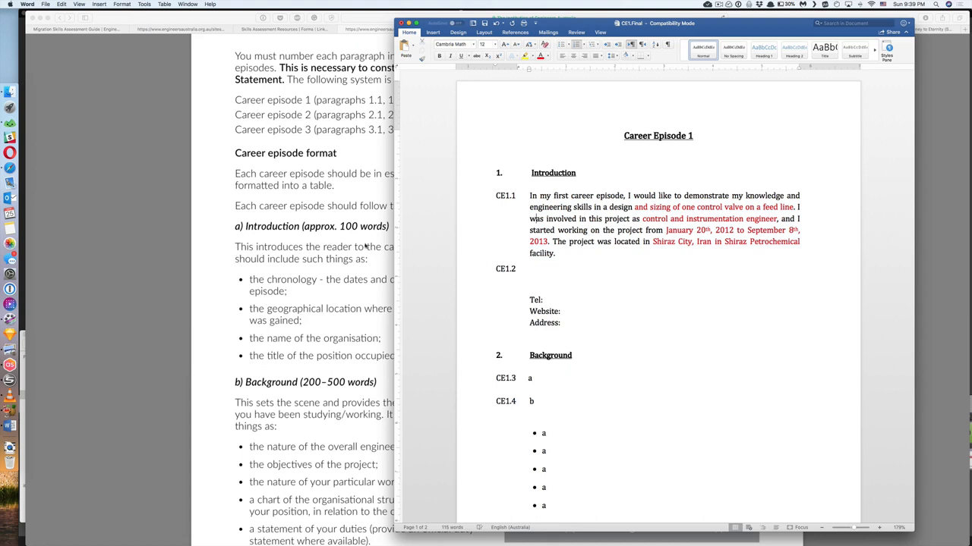
Step: Begin CE1.2 stating it demonstrates knowledge and skills as a senior student
{"action": "left_click", "coordinate": [531, 274]}
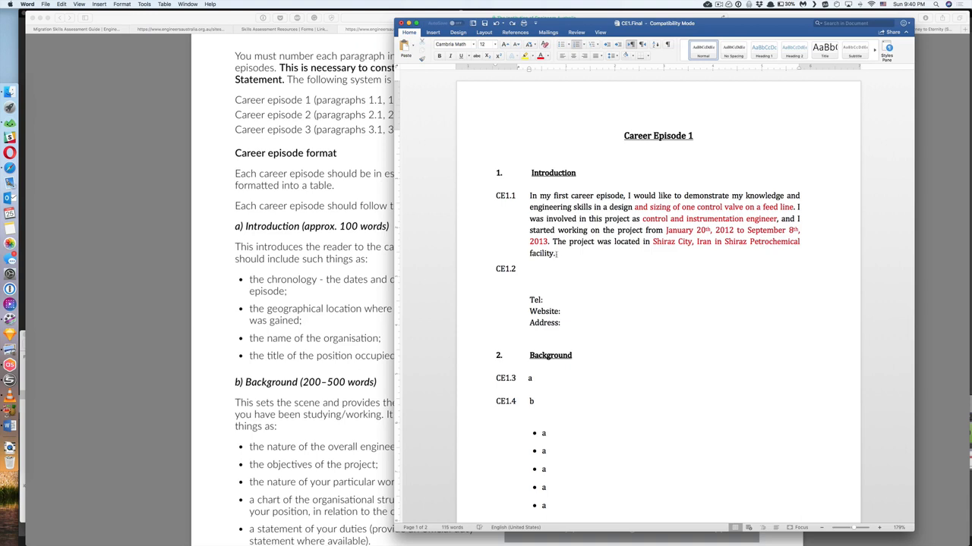
{"action": "left_click", "coordinate": [519, 269]}
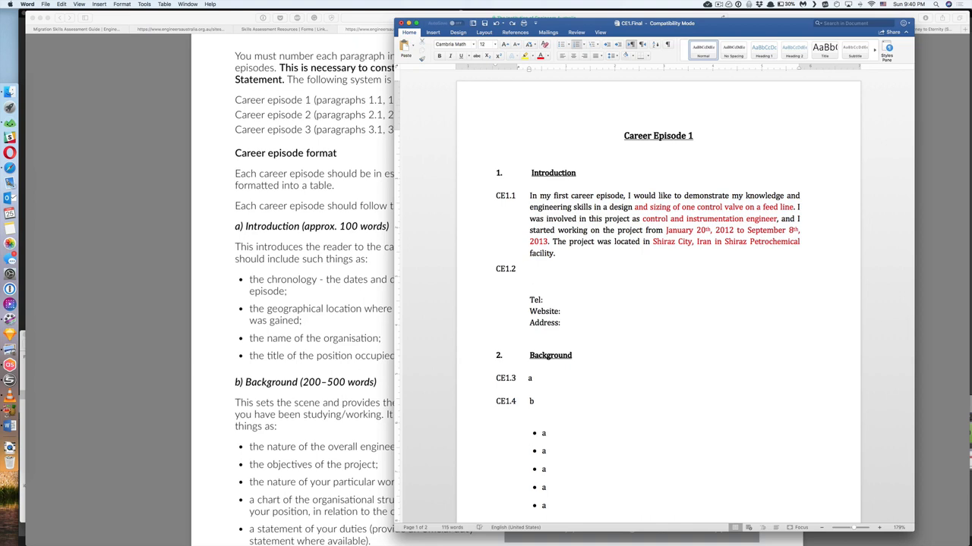
{"action": "type", "text": "In my"}
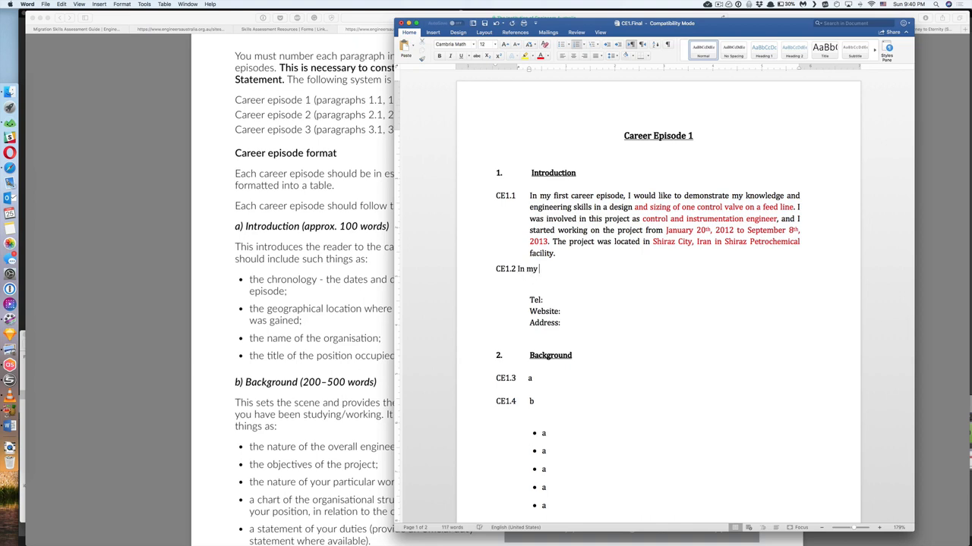
{"action": "type", "text": "fis"}
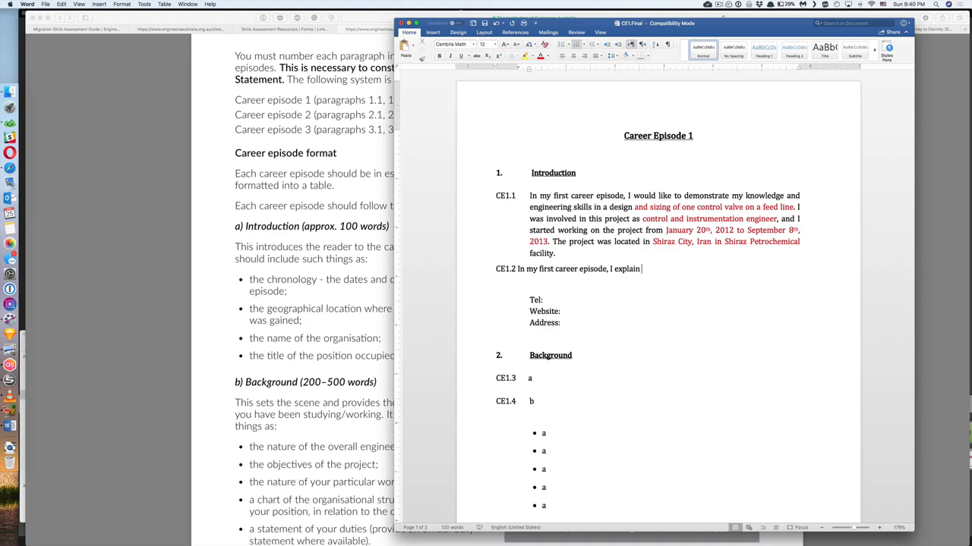
{"action": "type", "text": "my knowledg"}
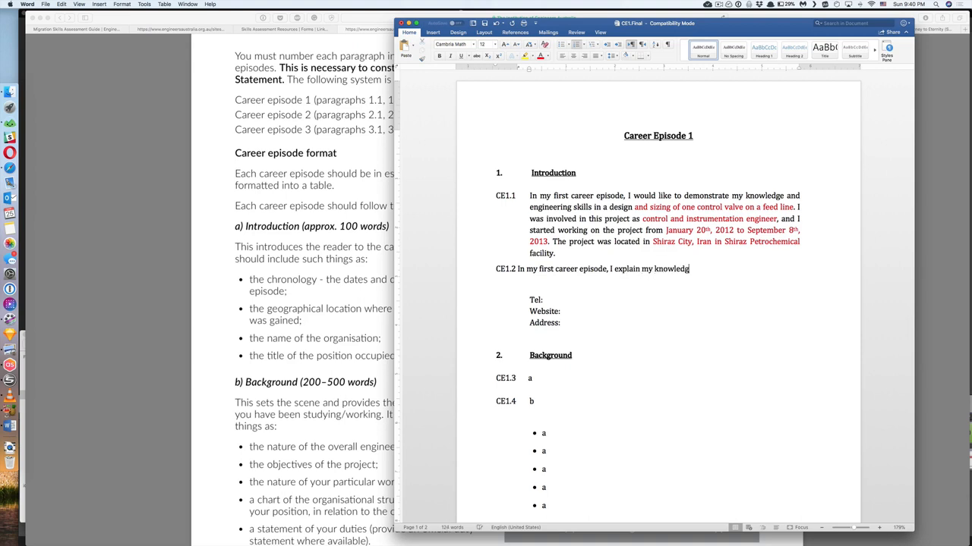
{"action": "type", "text": "a"}
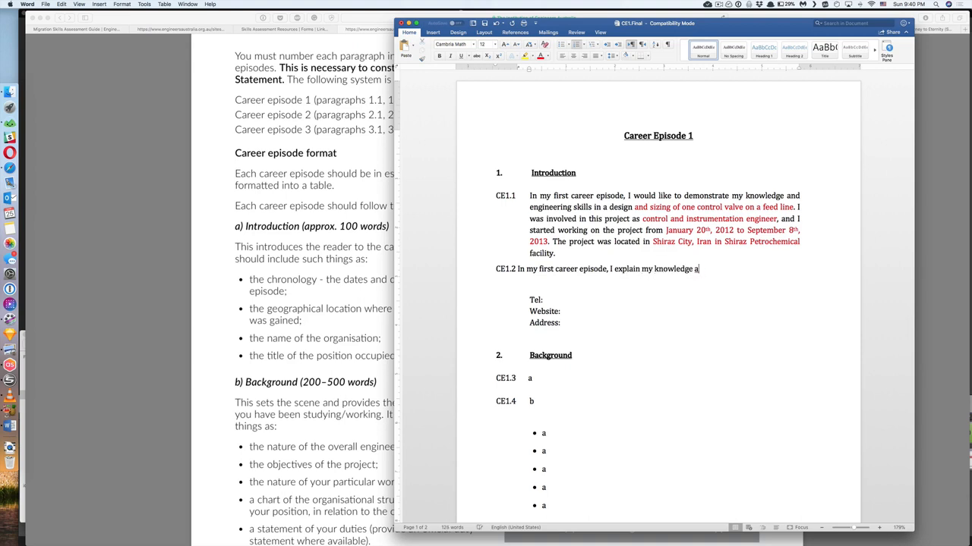
{"action": "type", "text": "nd skill"}
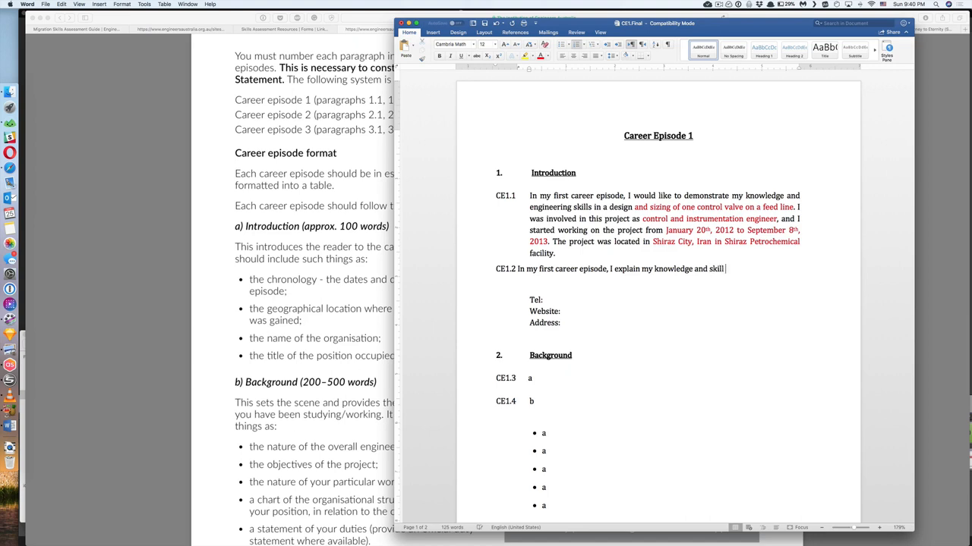
{"action": "type", "text": "as a senior st"}
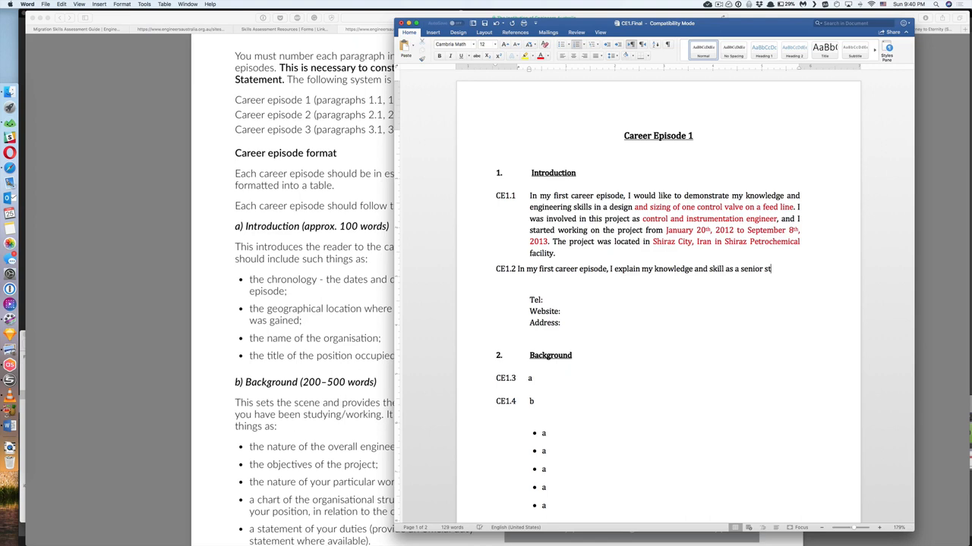
{"action": "type", "text": "udent in"}
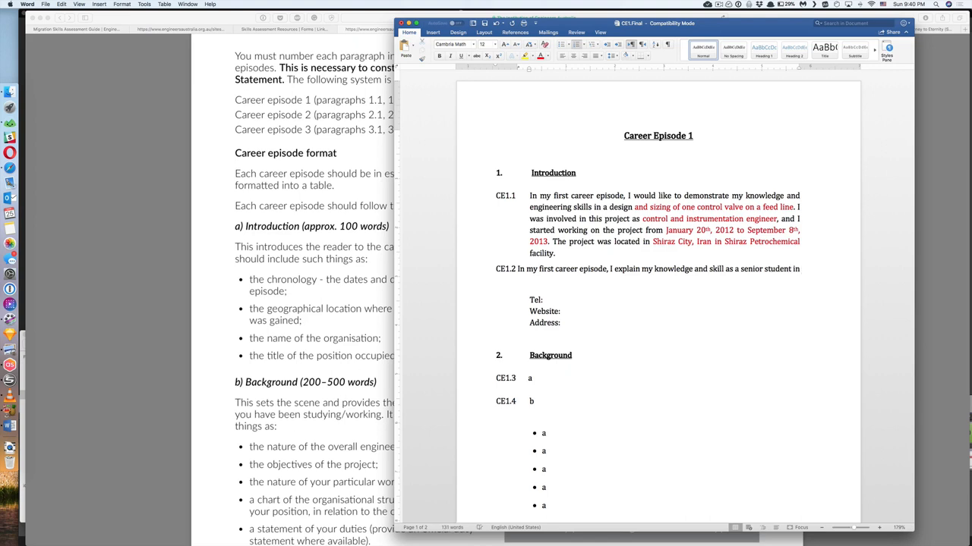
Step: Continue that the student at Shiraz University was working on a final-year control theory class project
{"action": "type", "text": "Shiraz University, when I w"}
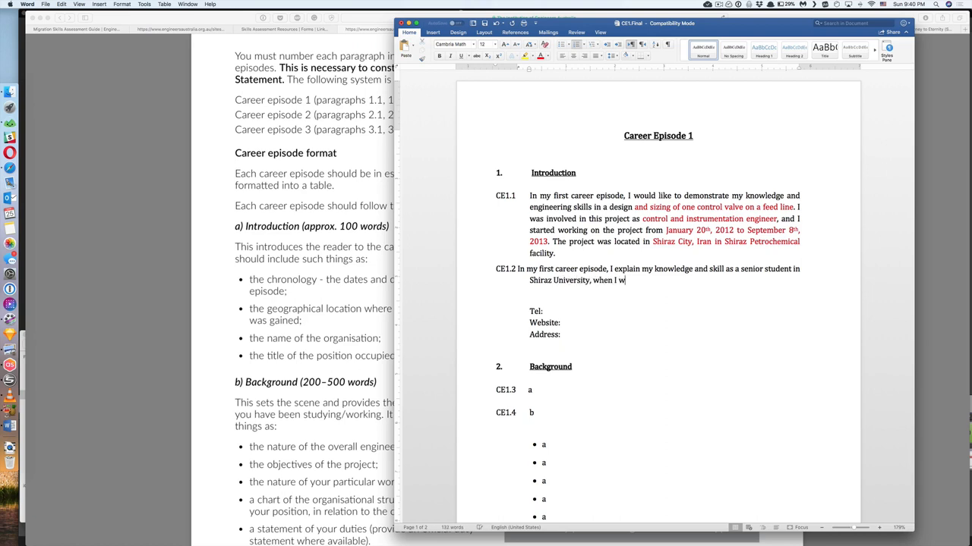
{"action": "type", "text": "as working on"}
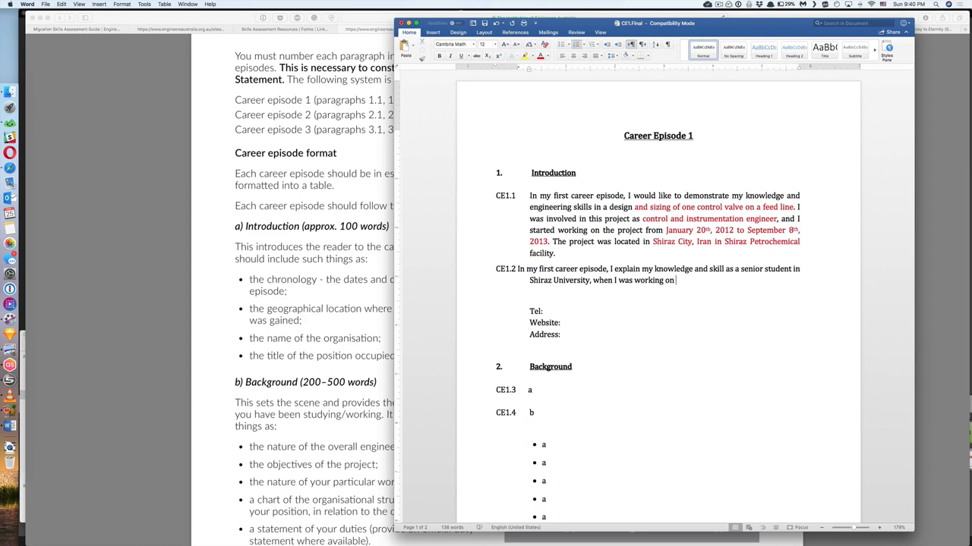
{"action": "type", "text": "m"}
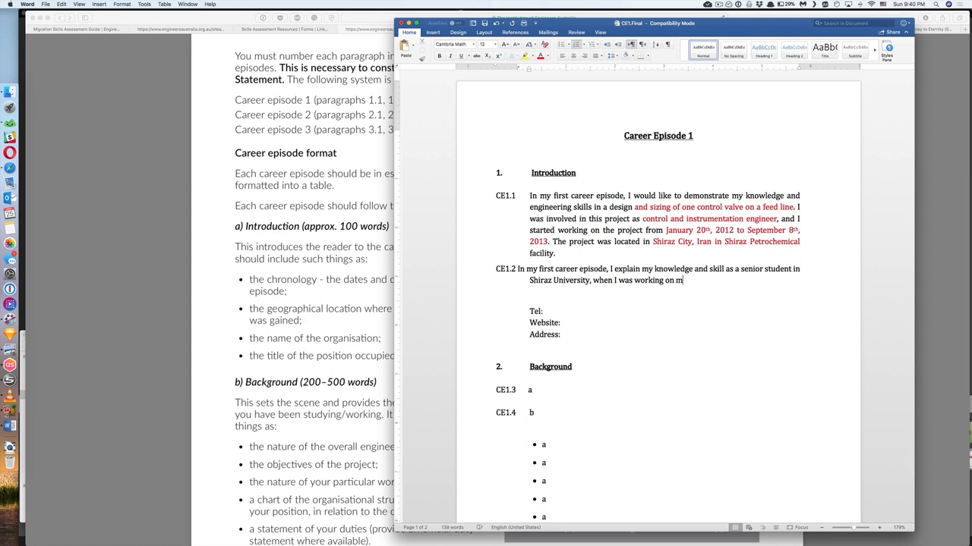
{"action": "type", "text": "final year project of my control"}
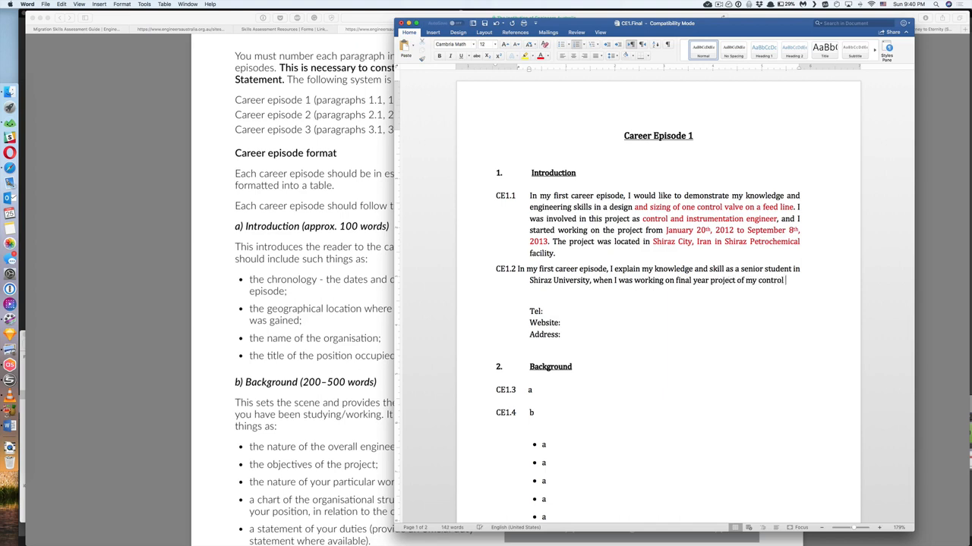
{"action": "type", "text": "theo"}
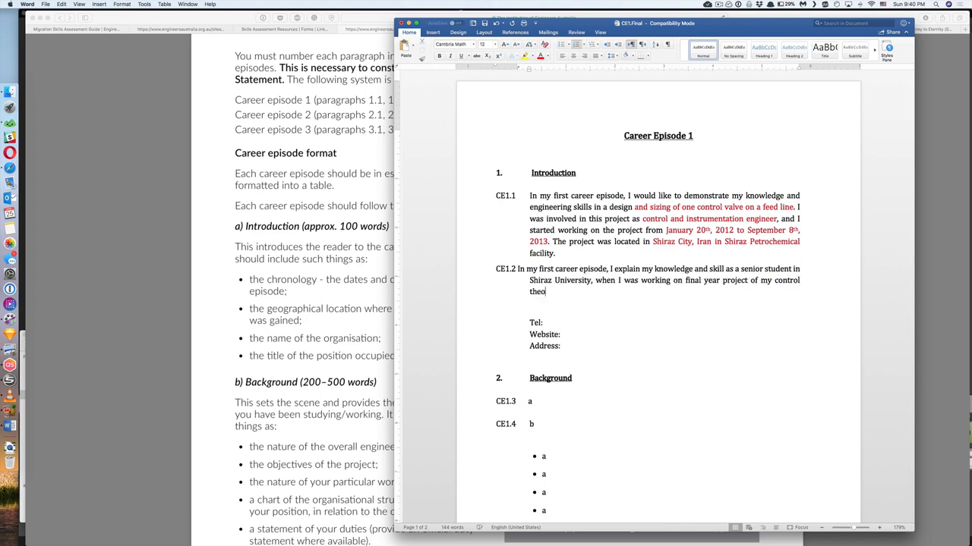
{"action": "type", "text": "ry class."}
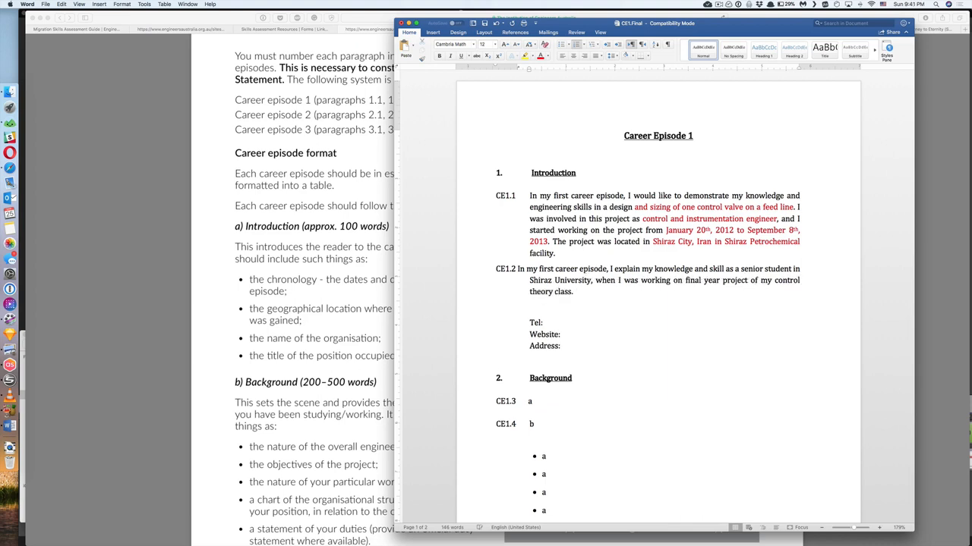
Step: Add that in this project I was responsible to design and simulate a PID controller to control the liquid level in a tank
{"action": "type", "text": "In this"}
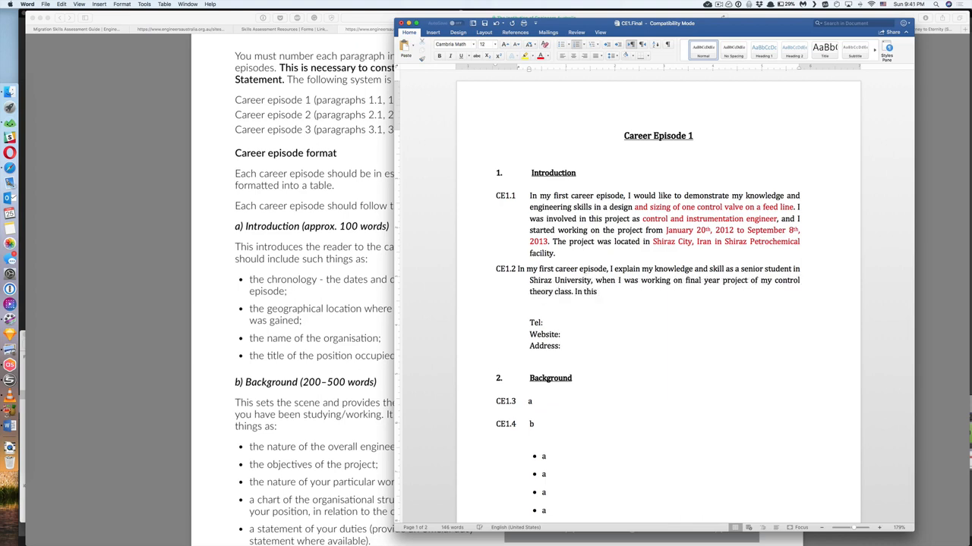
{"action": "type", "text": "project, I"}
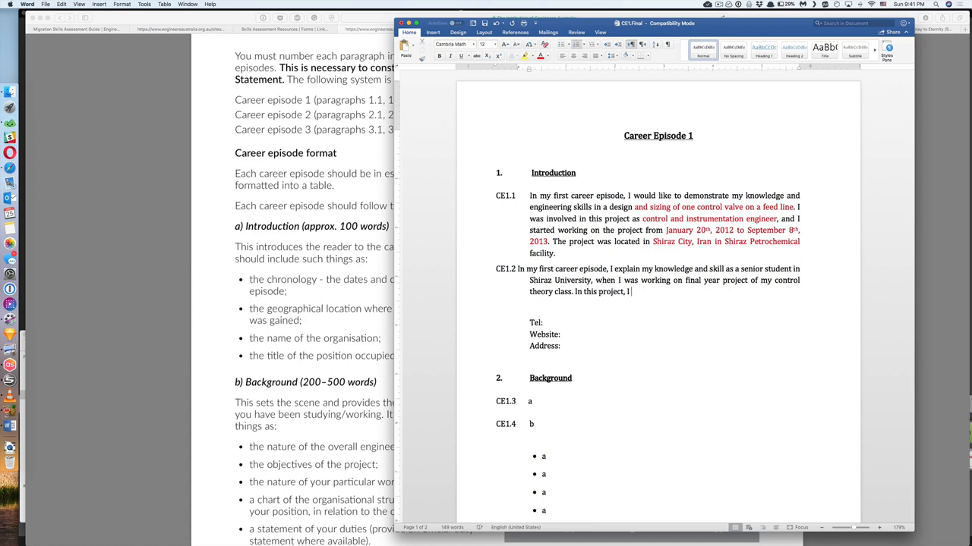
{"action": "type", "text": "was responsible"}
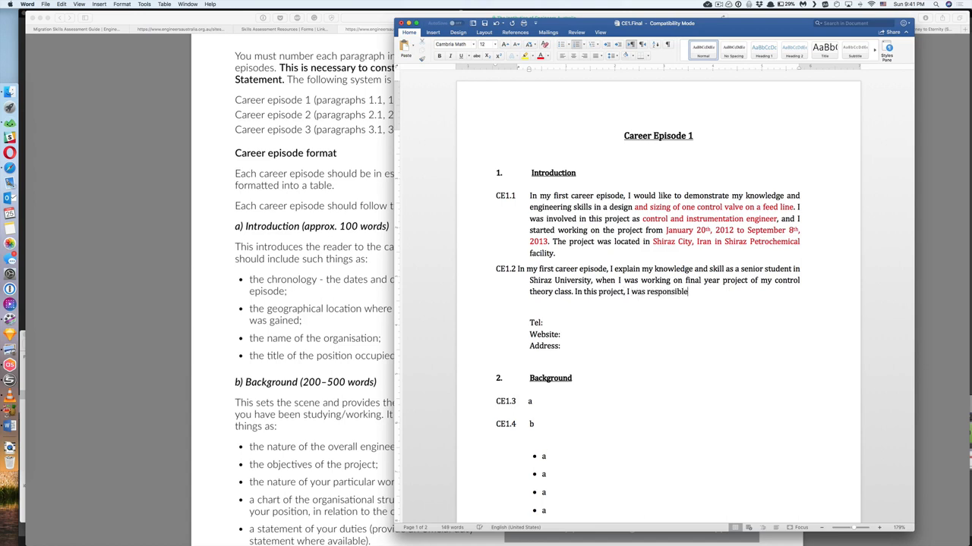
{"action": "type", "text": "to design, and"}
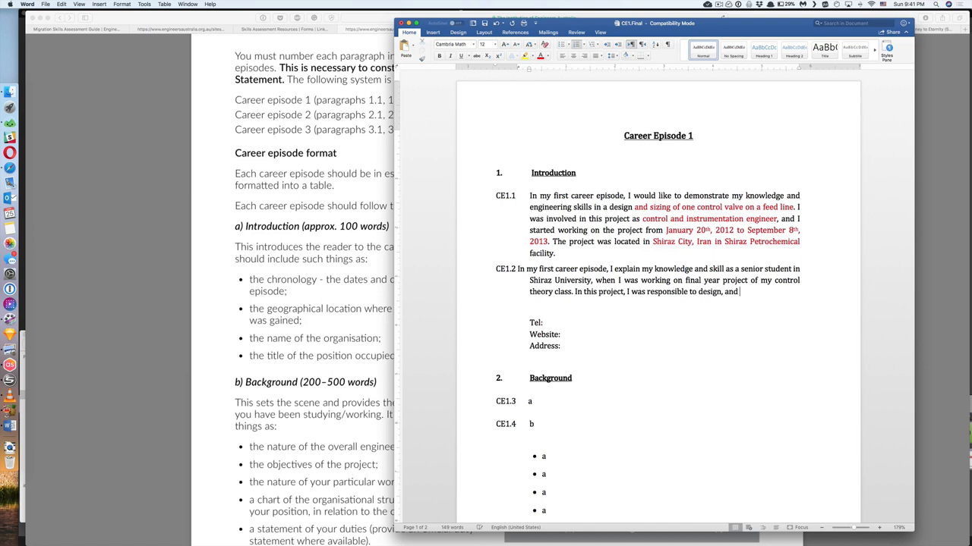
{"action": "type", "text": "s"}
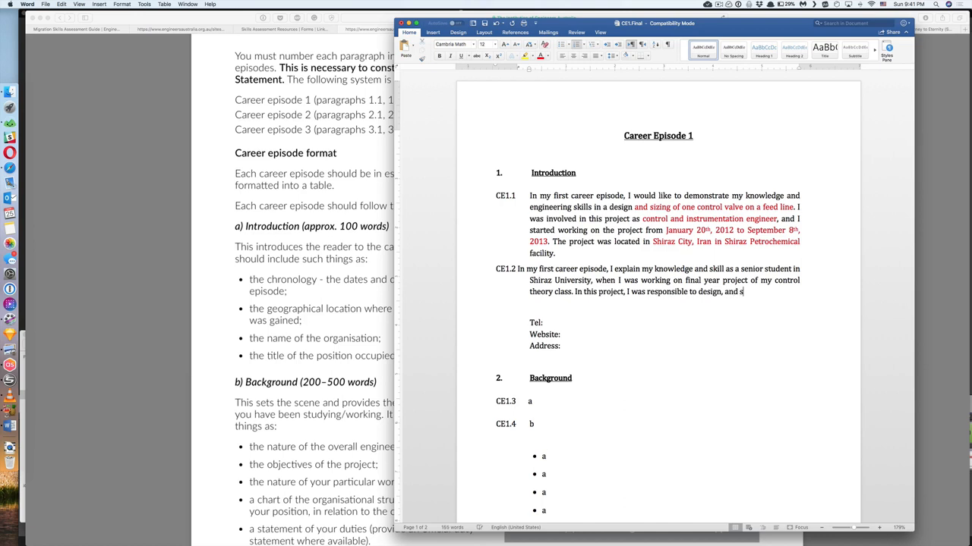
{"action": "type", "text": "imulate a"}
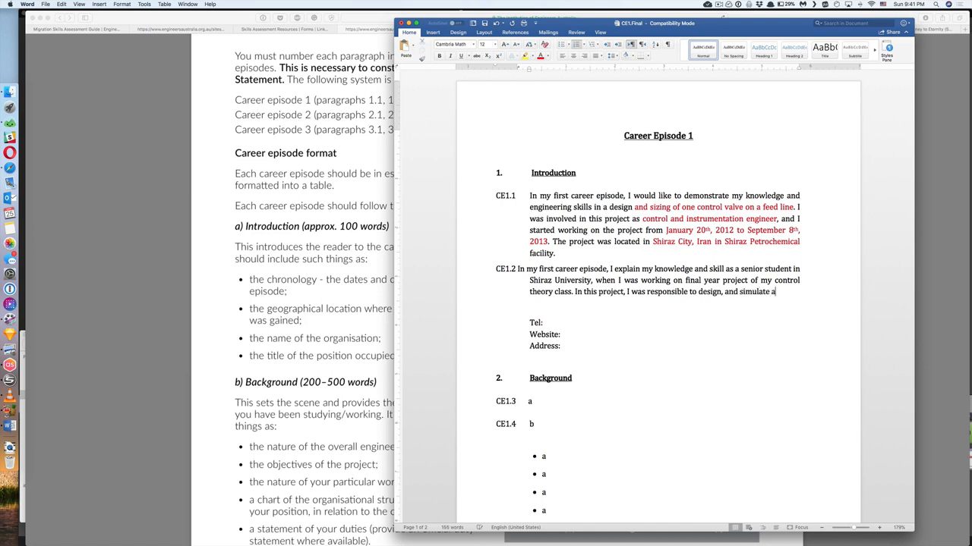
{"action": "type", "text": "n"}
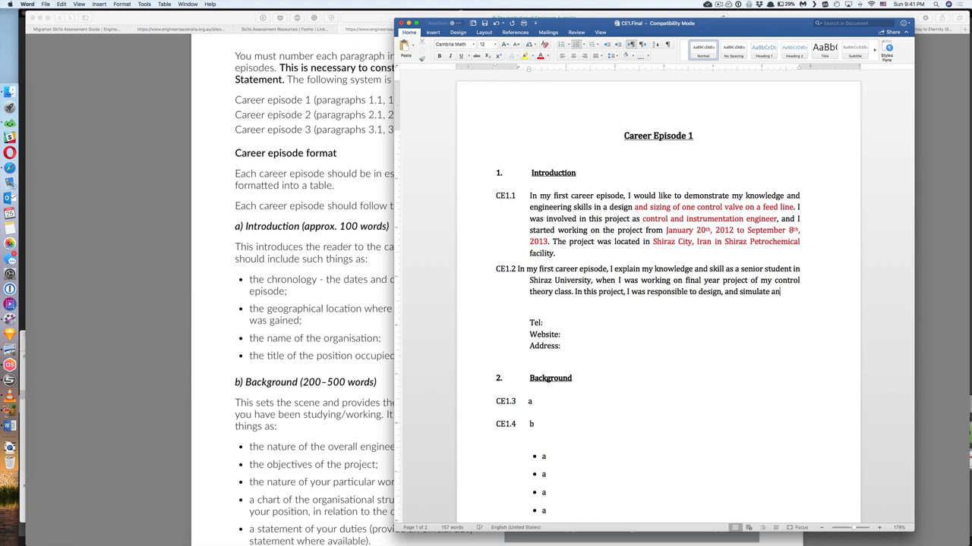
{"action": "type", "text": "PID"}
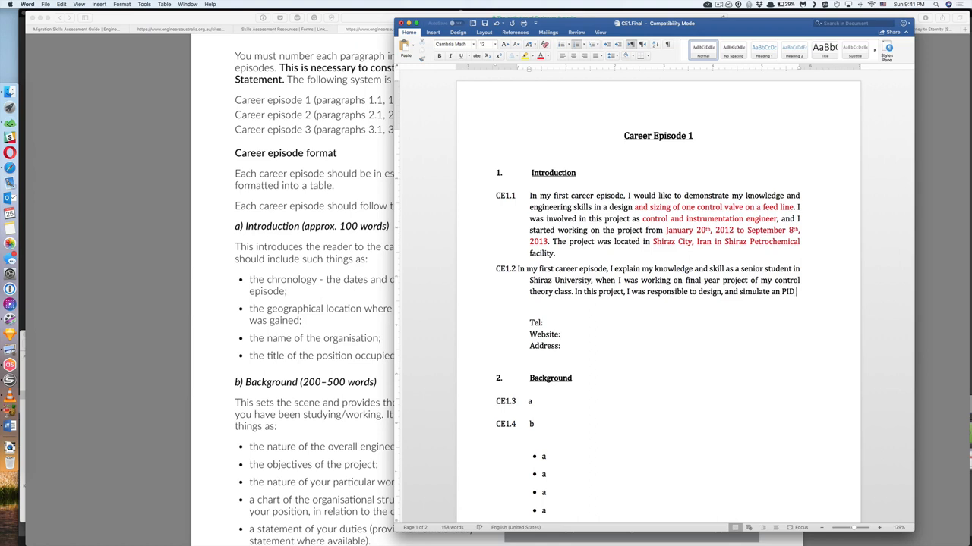
{"action": "type", "text": "controller"}
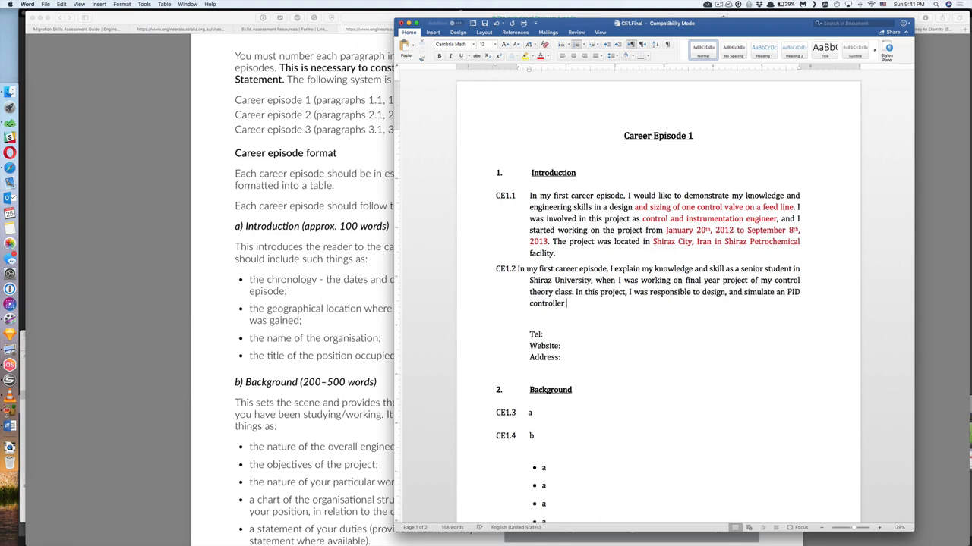
{"action": "type", "text": "to control"}
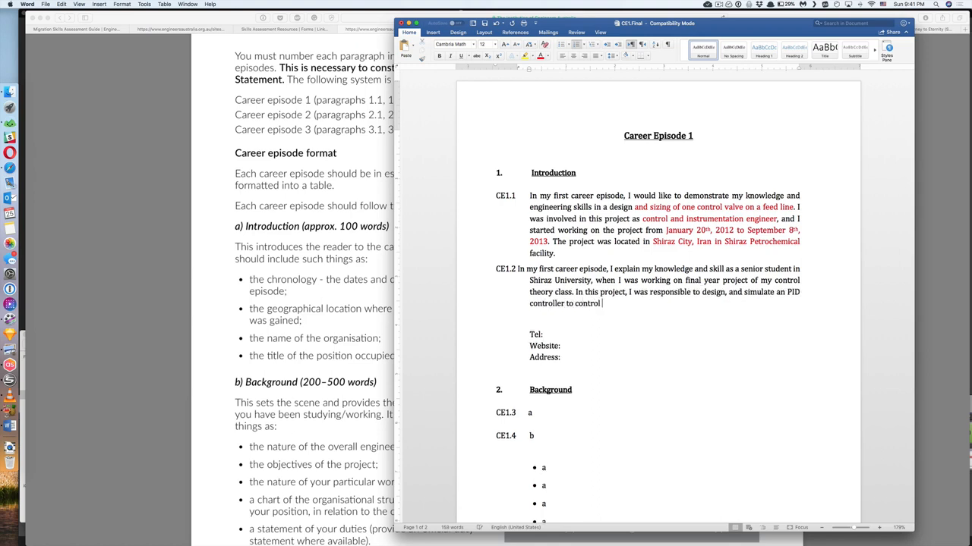
{"action": "type", "text": "the liquid l"}
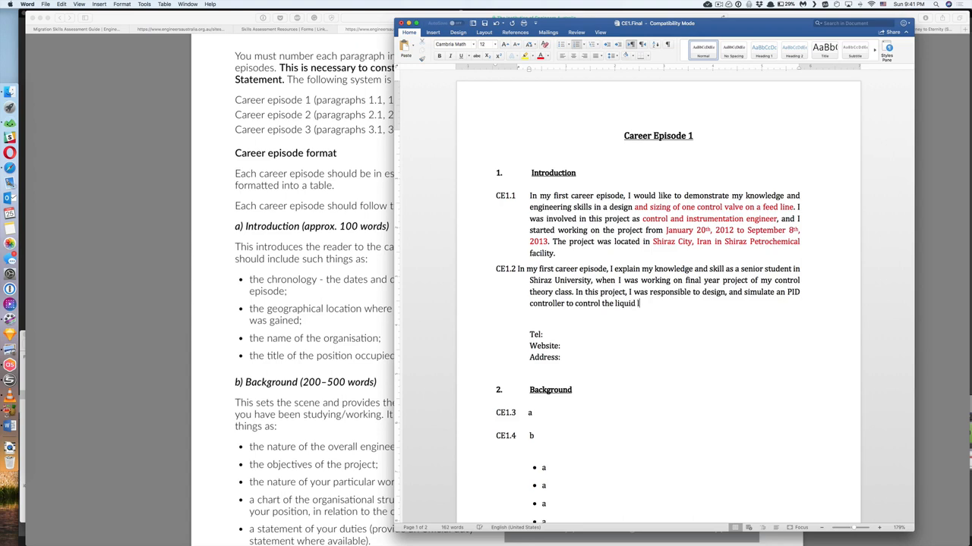
{"action": "type", "text": "evel in a tank"}
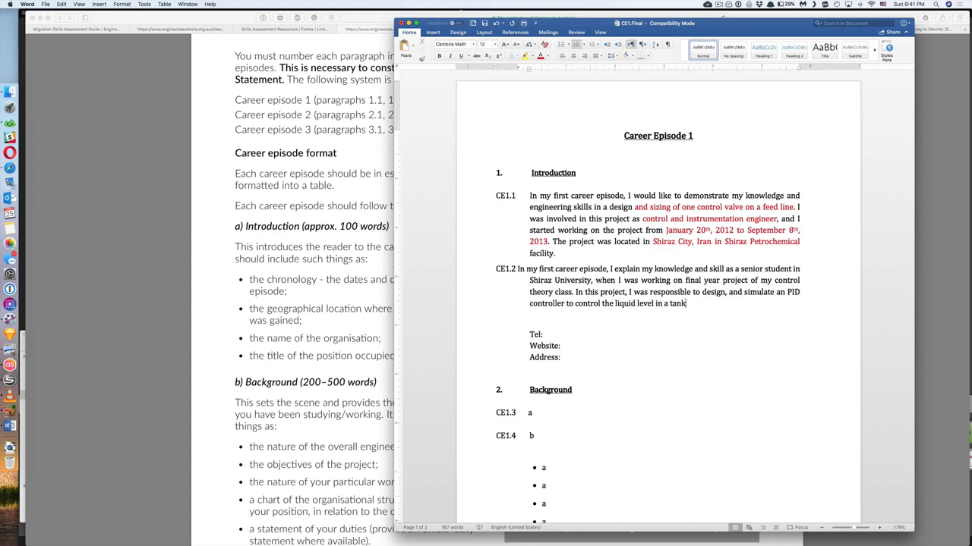
{"action": "type", "text": "."}
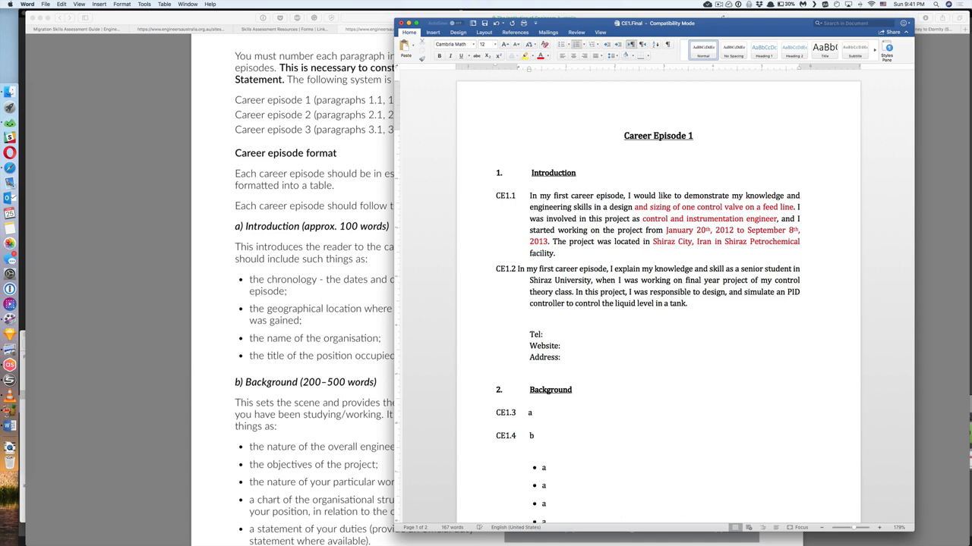
Step: Add that the project ran in the fourth (senior) year from July 3rd, 2015 to Aug 6th 2015
{"action": "type", "text": "I started working on this"}
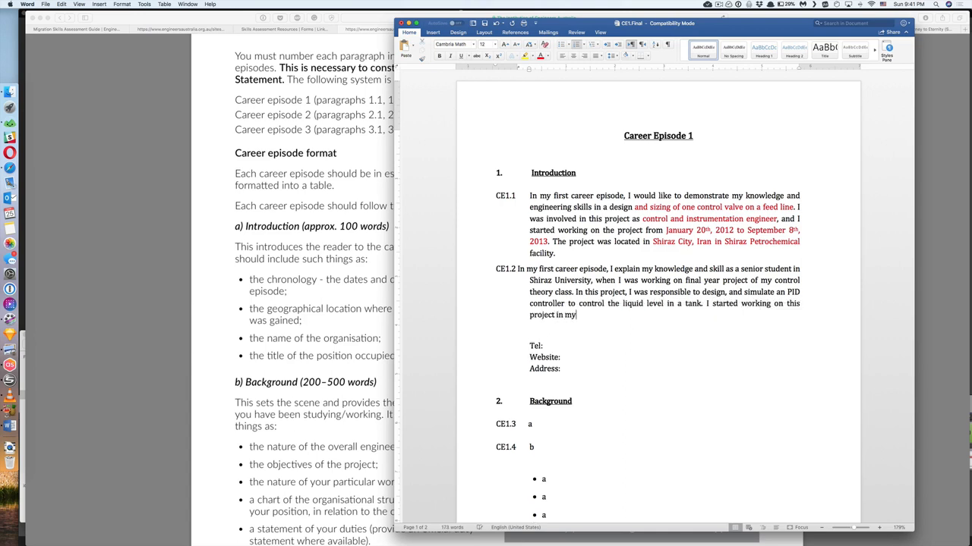
{"action": "type", "text": "fourth"}
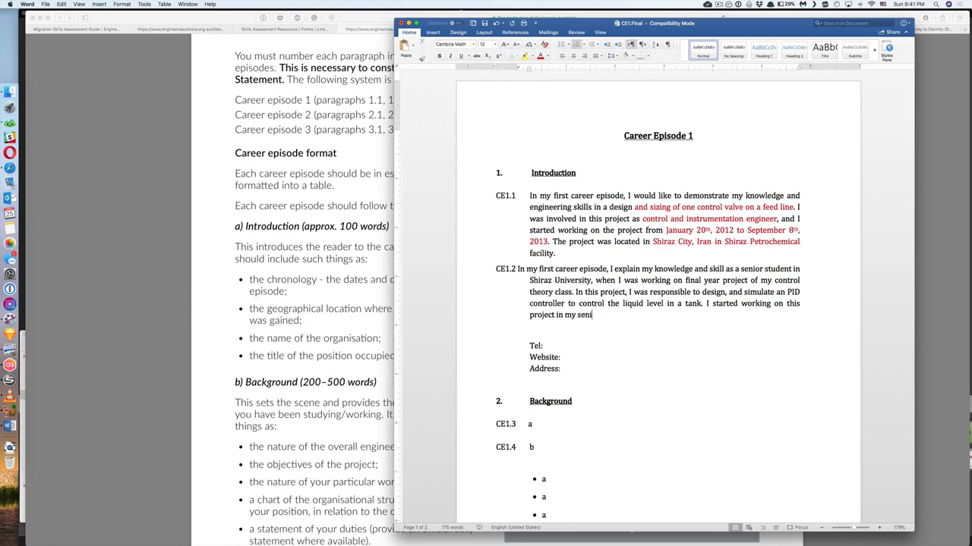
{"action": "type", "text": "or year in July"}
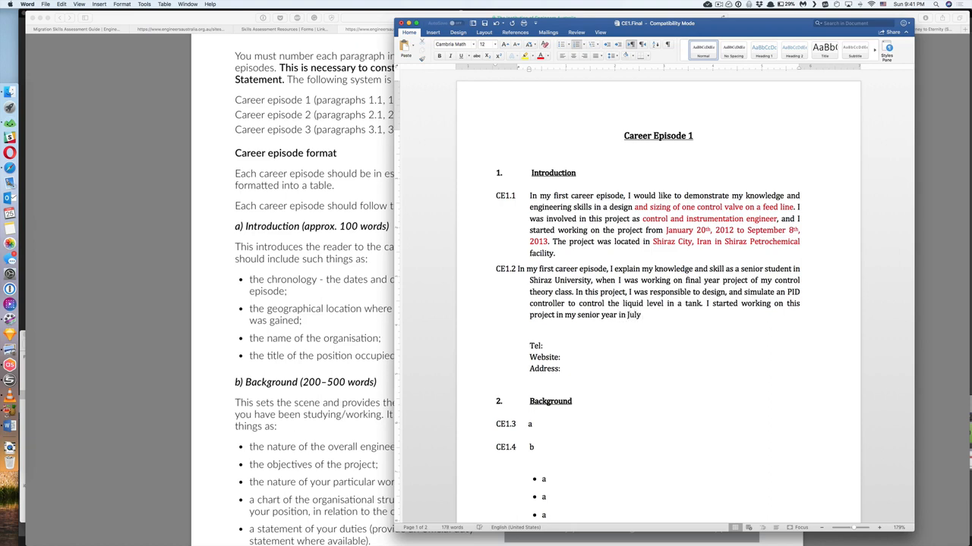
{"action": "type", "text": "3rd,"}
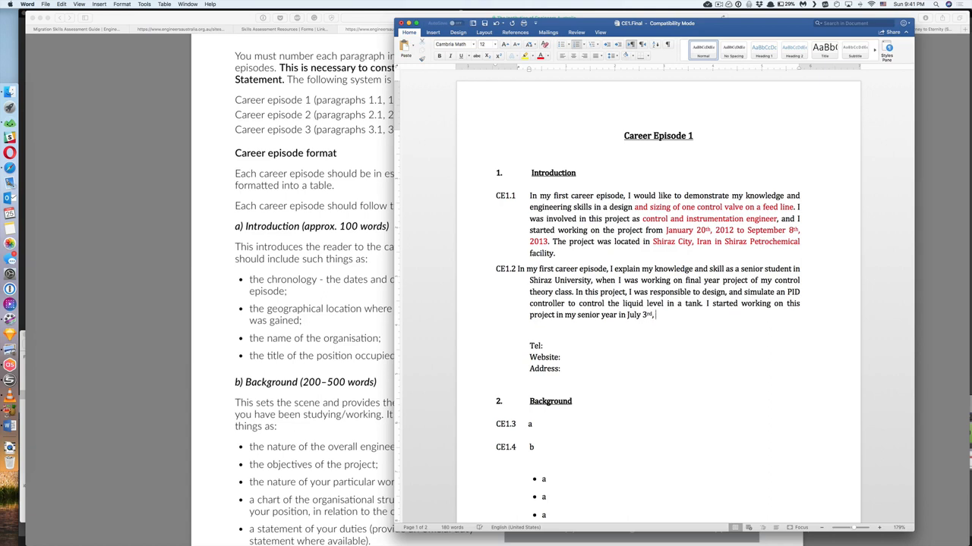
{"action": "type", "text": "2015"}
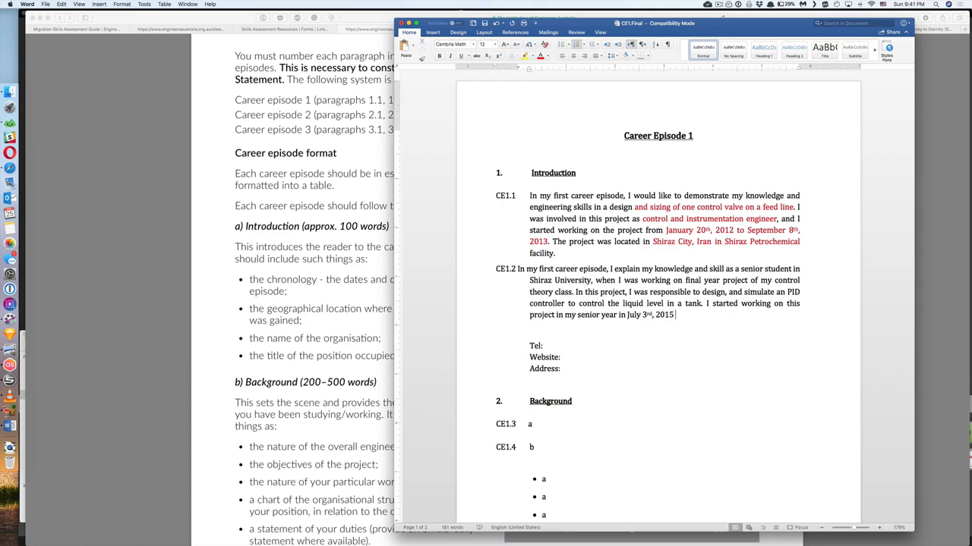
{"action": "type", "text": "to"}
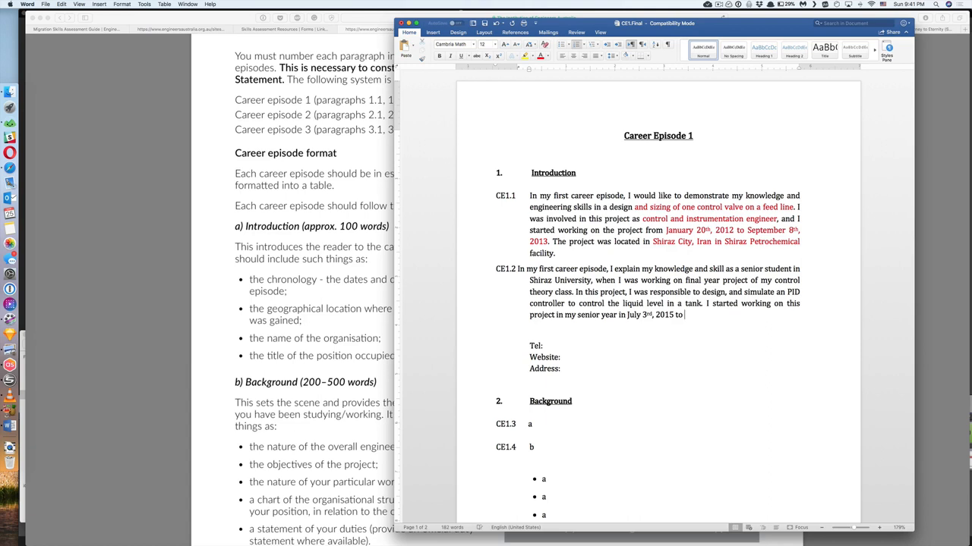
{"action": "type", "text": "Aug,"}
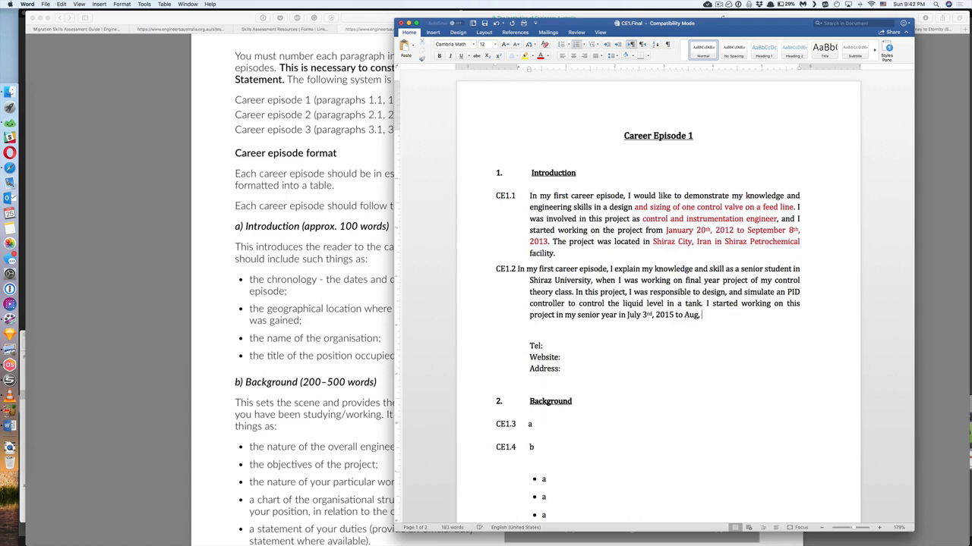
{"action": "type", "text": "6th"}
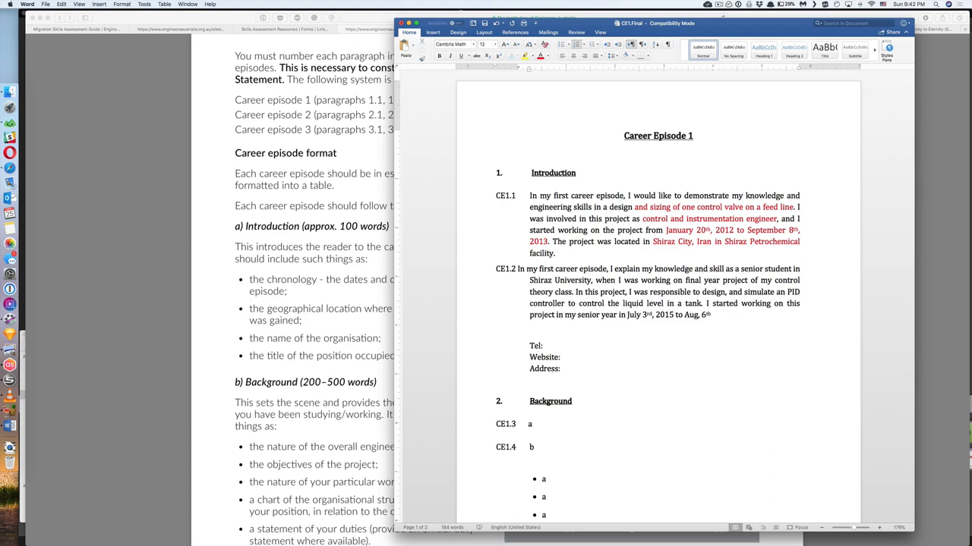
{"action": "type", "text": "2015."}
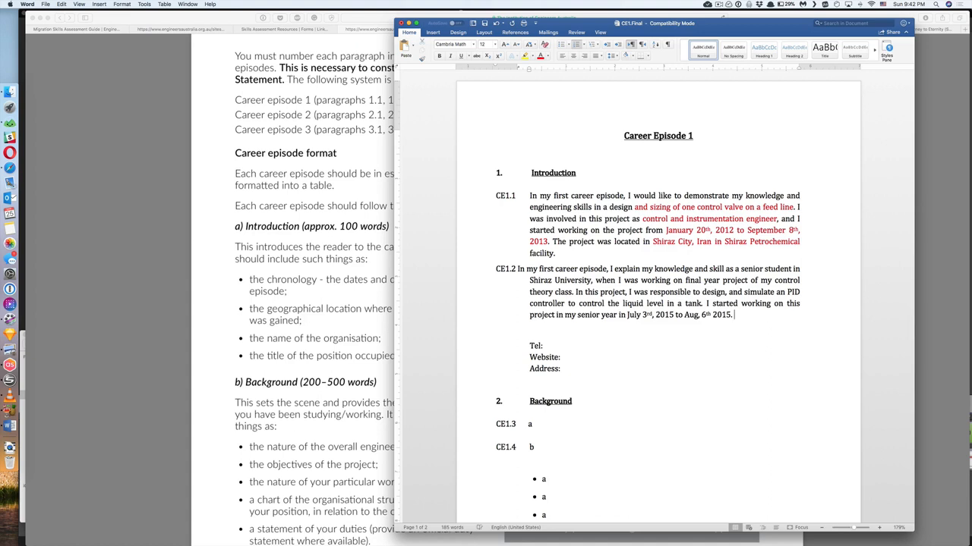
Step: Give the CE1.2 paragraph a hanging indent matching CE1.1 and clear the selection
{"action": "left_click_drag", "start_coordinate": [524, 269], "coordinate": [731, 315]}
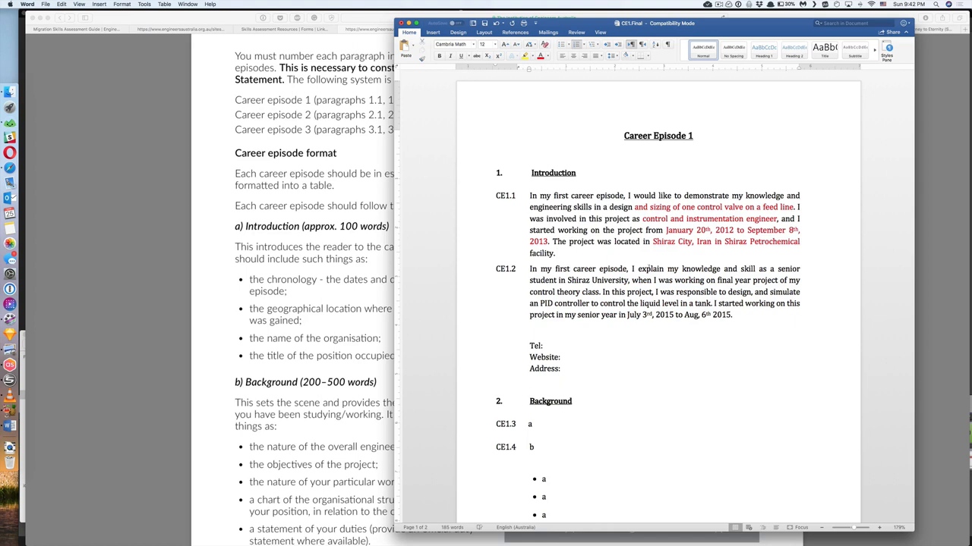
{"action": "mouse_move", "coordinate": [545, 230]}
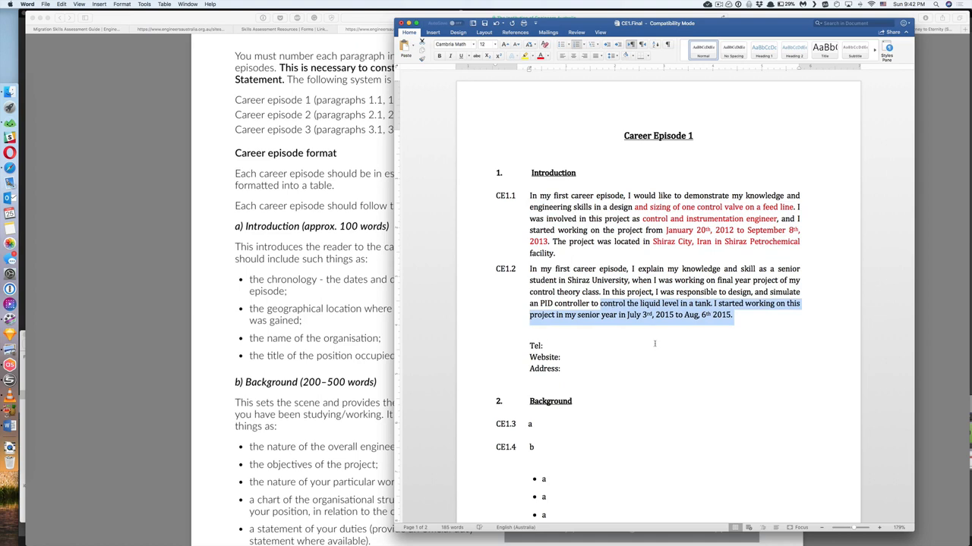
{"action": "left_click", "coordinate": [655, 344]}
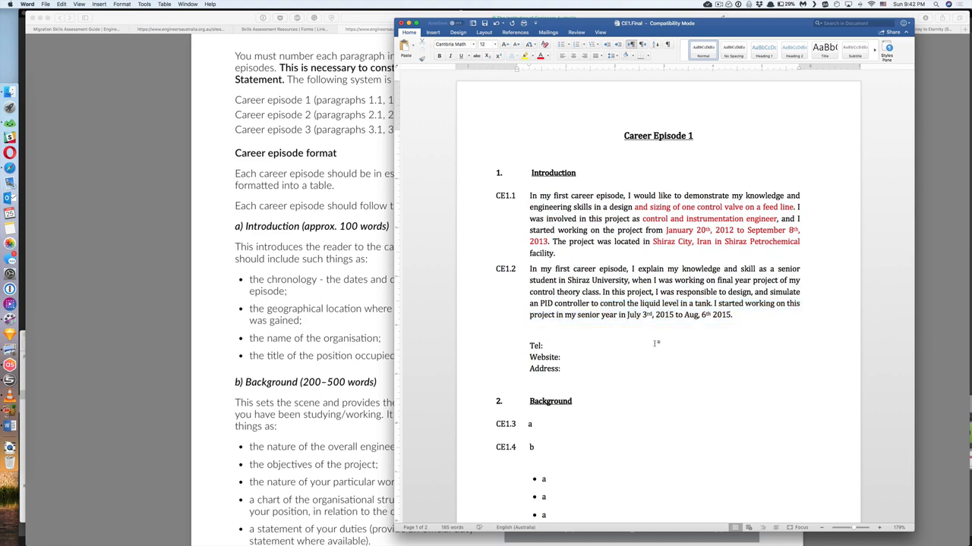